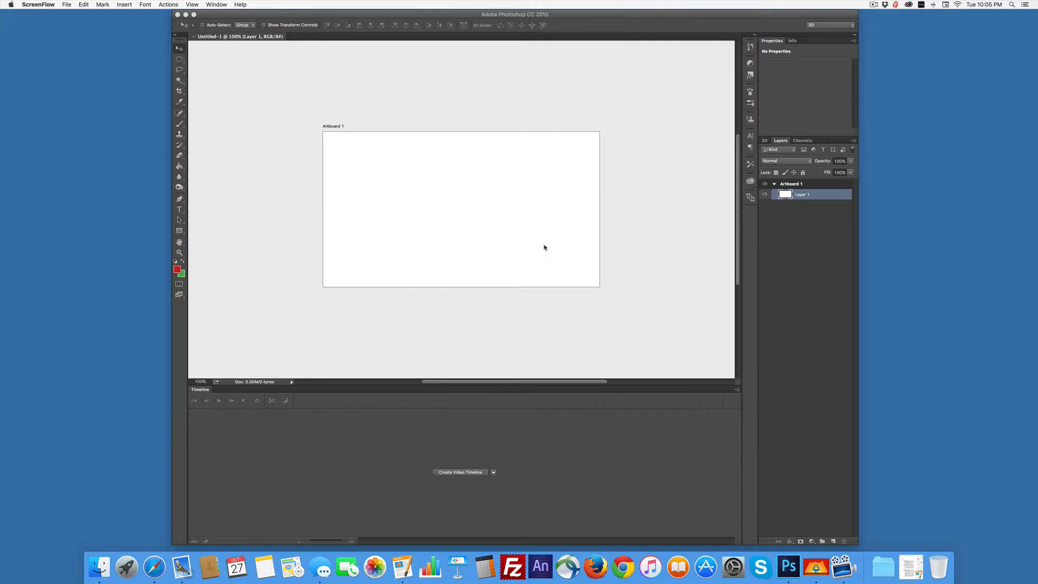
mouse_move(328, 189)
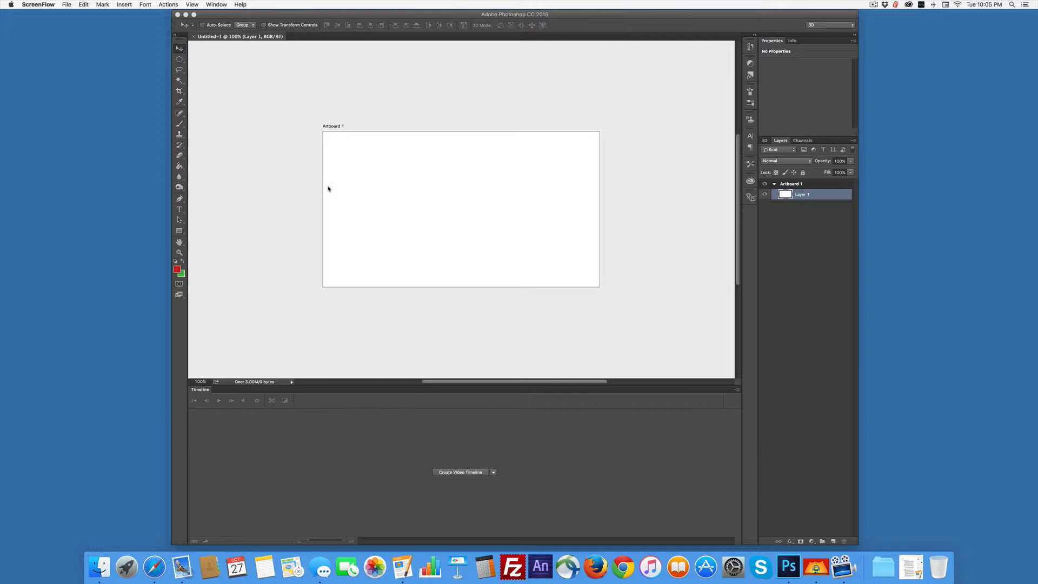
mouse_move(251, 67)
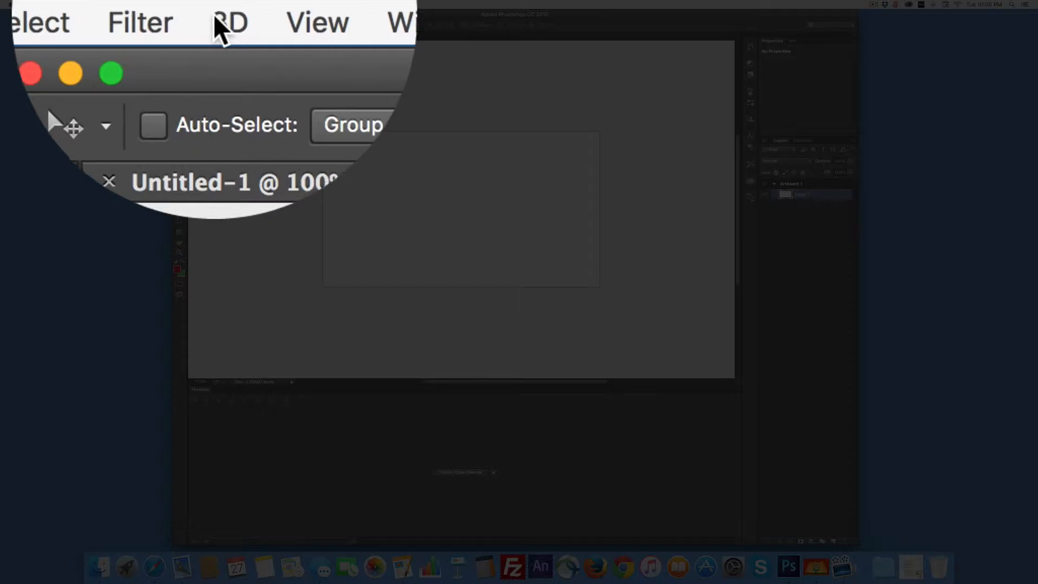
Open the 3D menu to build a cube mesh preset from Layer 1.
left_click(217, 6)
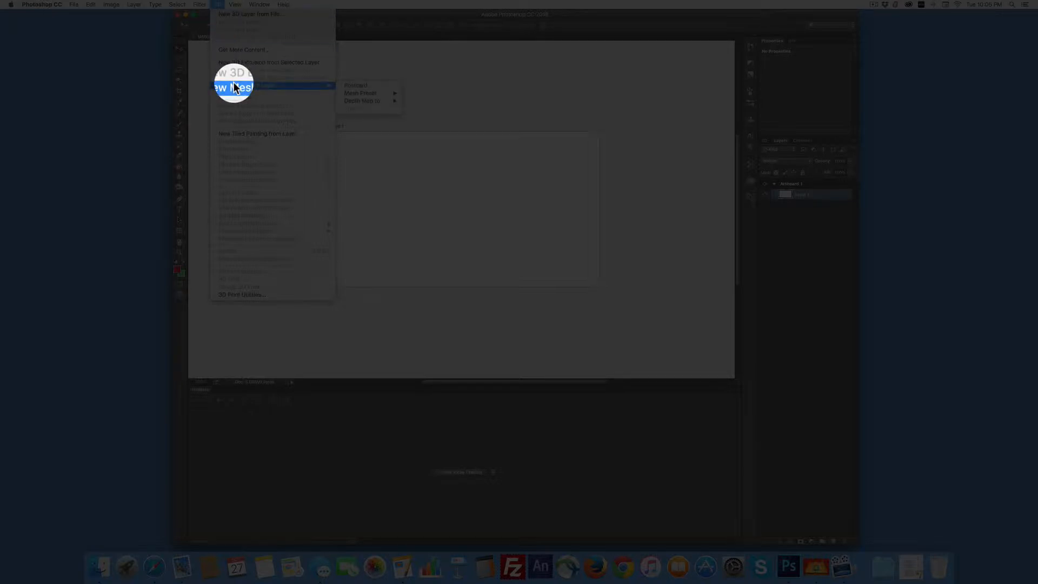
mouse_move(365, 93)
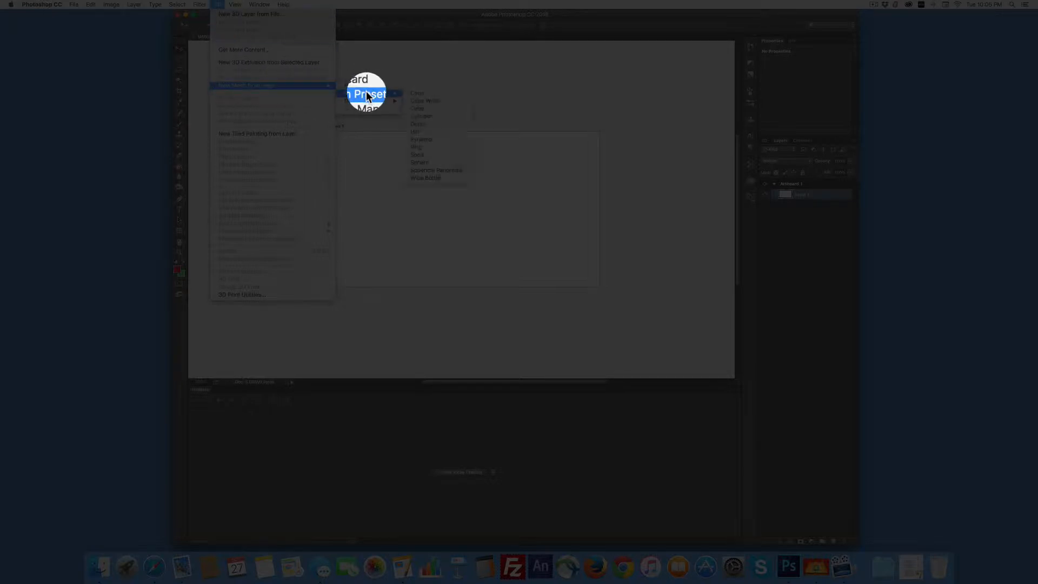
mouse_move(416, 90)
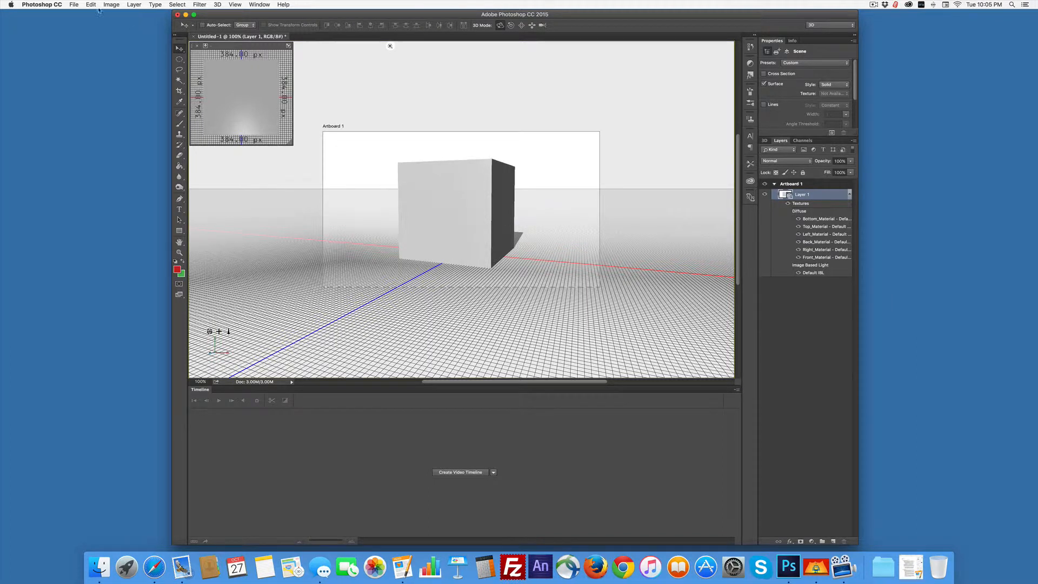
Convert the cube to a smart object, shrink it to about half size, and move it down.
left_click(111, 5)
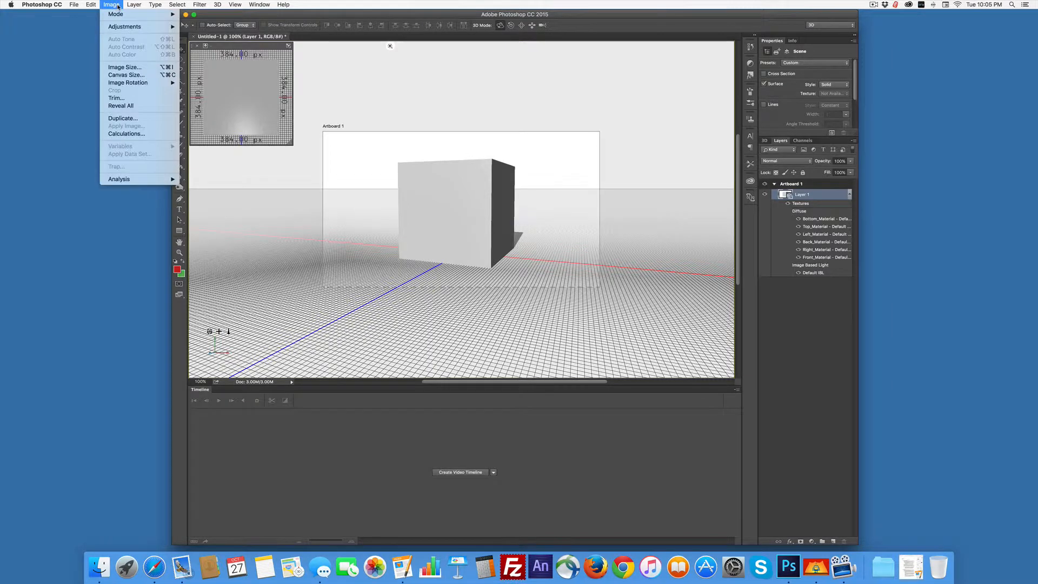
left_click(91, 4)
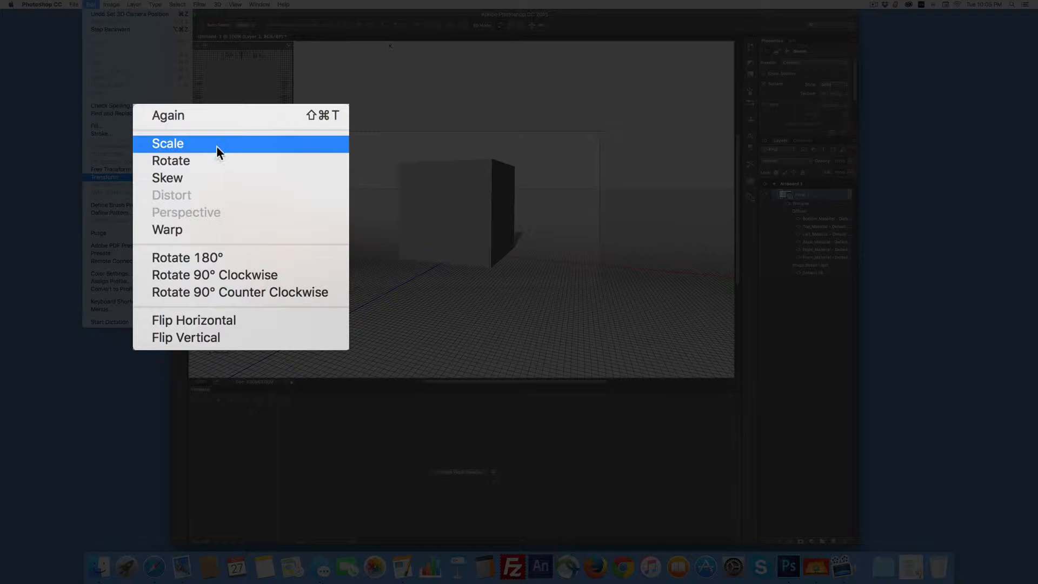
left_click(168, 144)
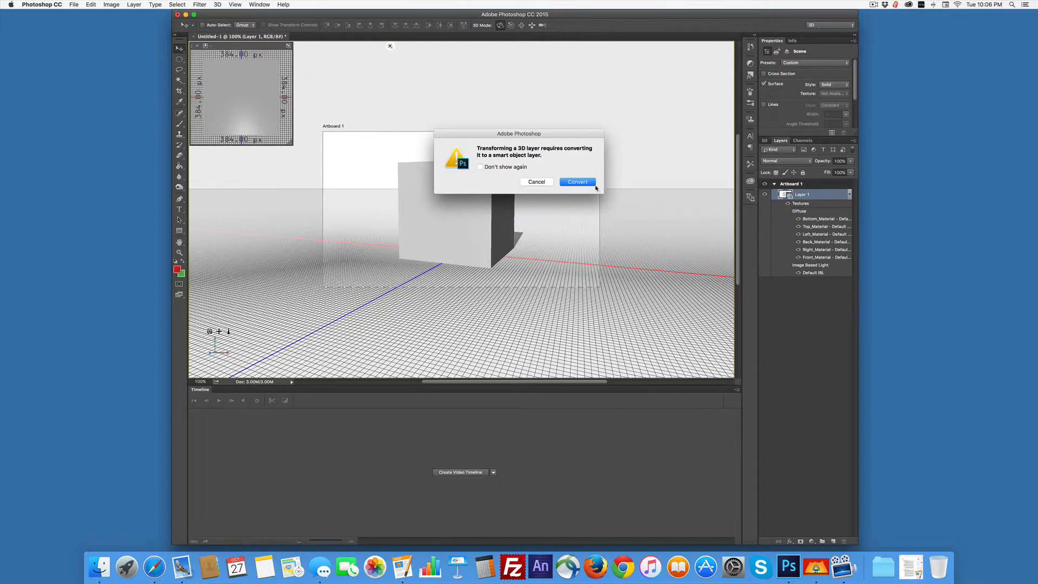
left_click(577, 181)
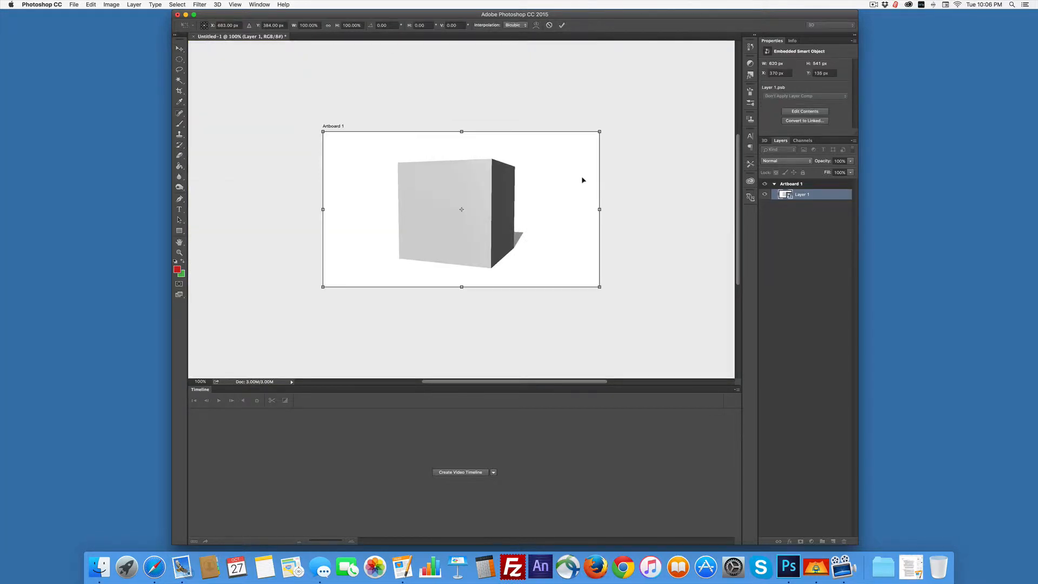
mouse_move(566, 190)
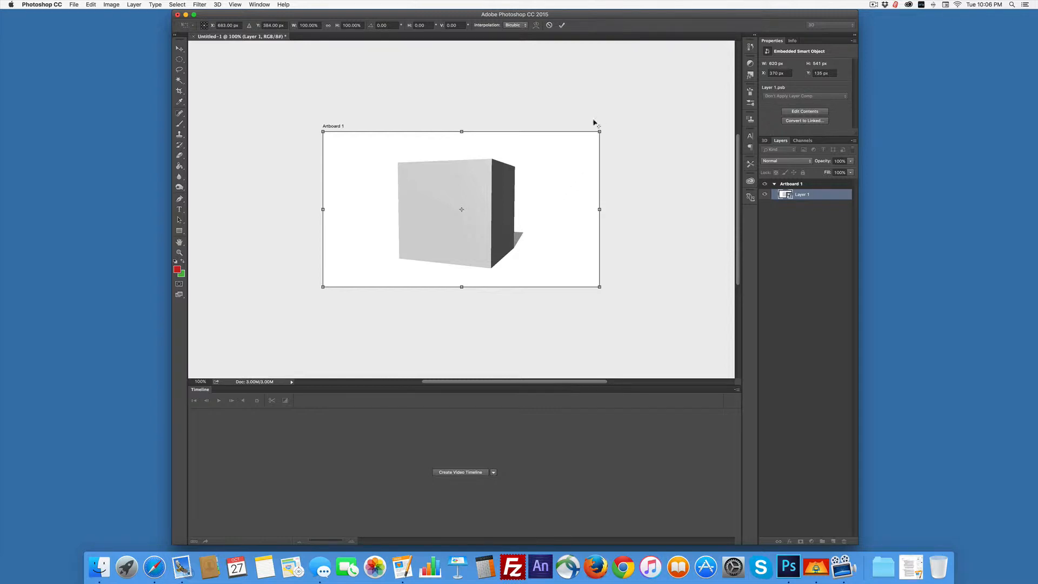
left_click_drag(598, 131, 534, 168)
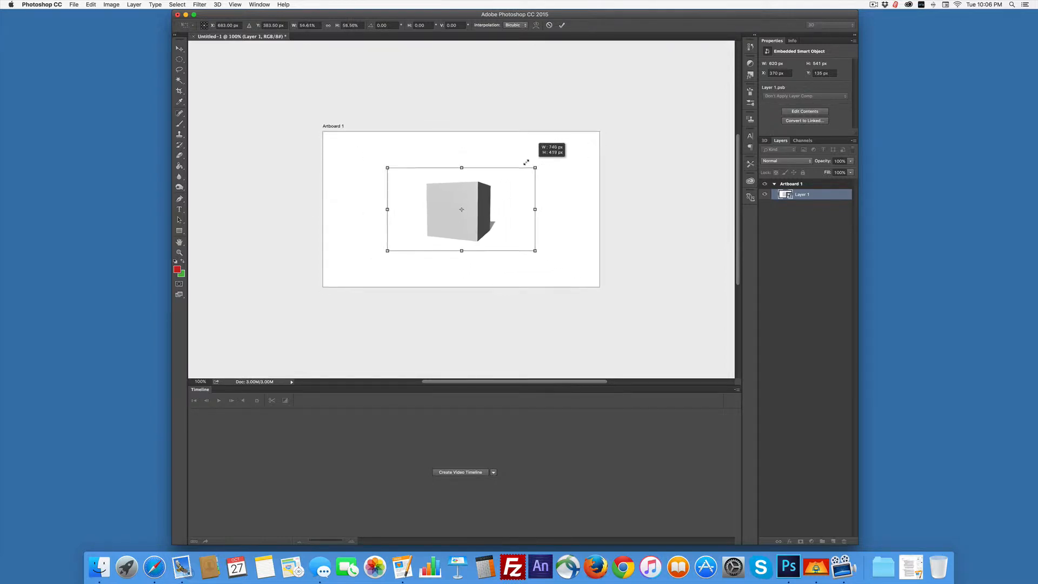
left_click_drag(535, 167, 537, 166)
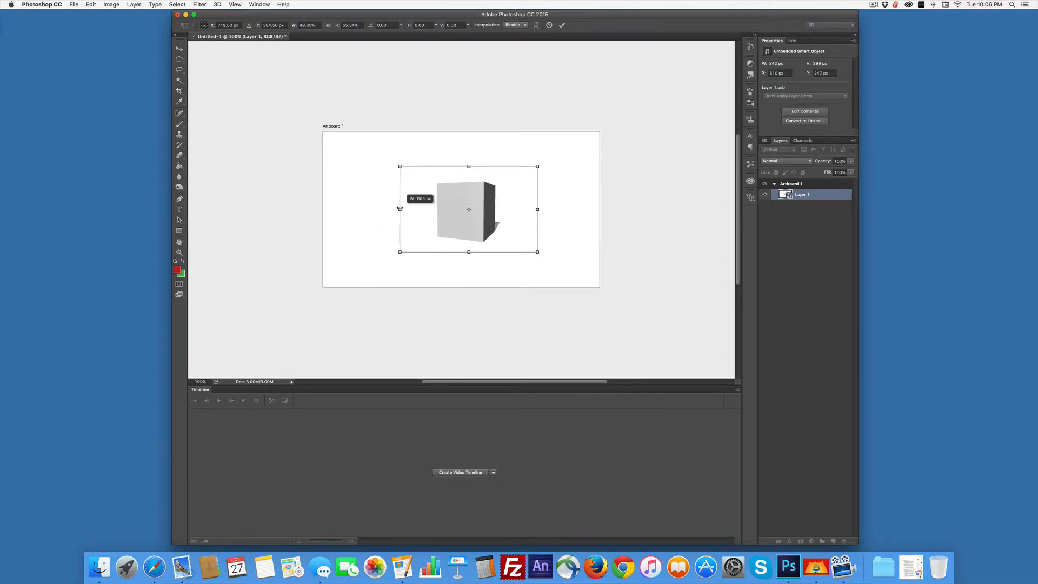
left_click_drag(399, 210, 417, 209)
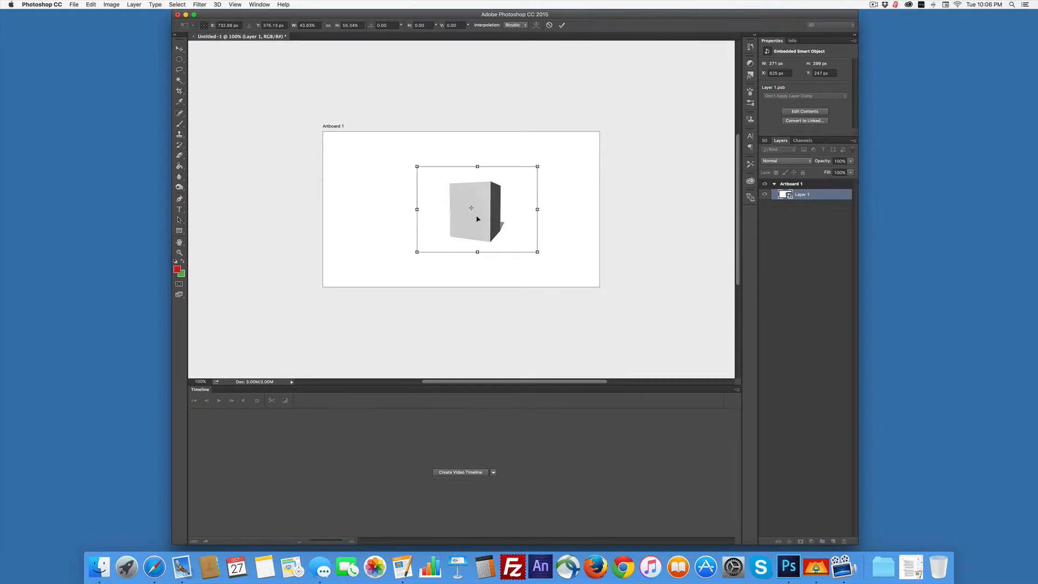
left_click_drag(477, 209, 471, 244)
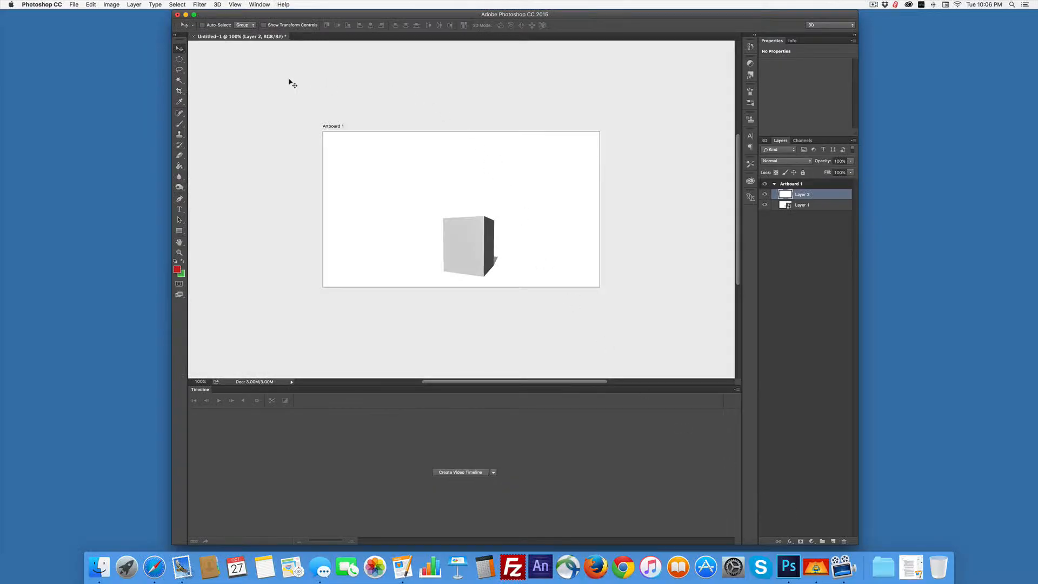
Turn Layer 2 into a 3D Cylinder mesh preset.
left_click(218, 5)
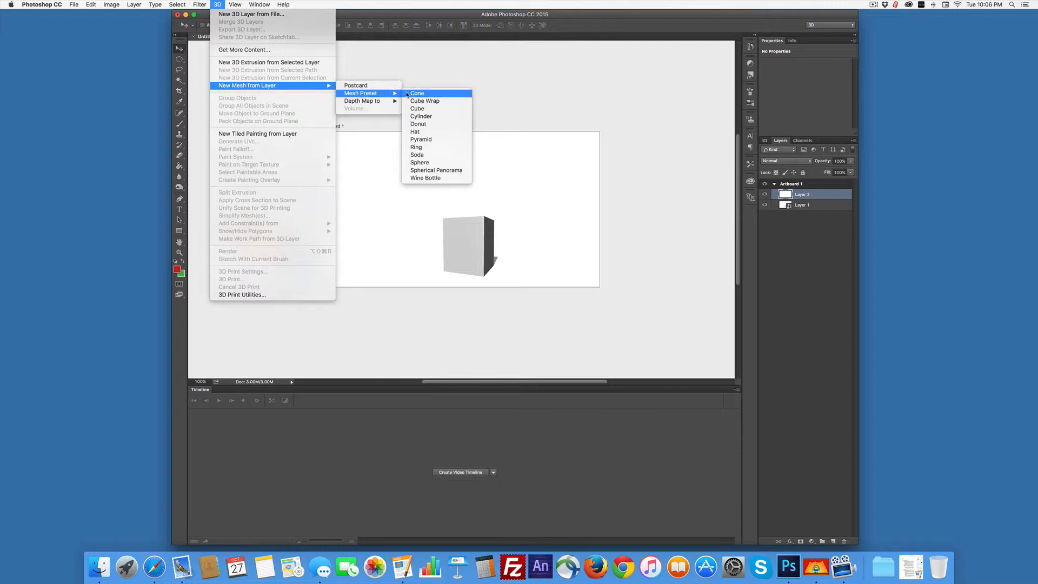
left_click(421, 116)
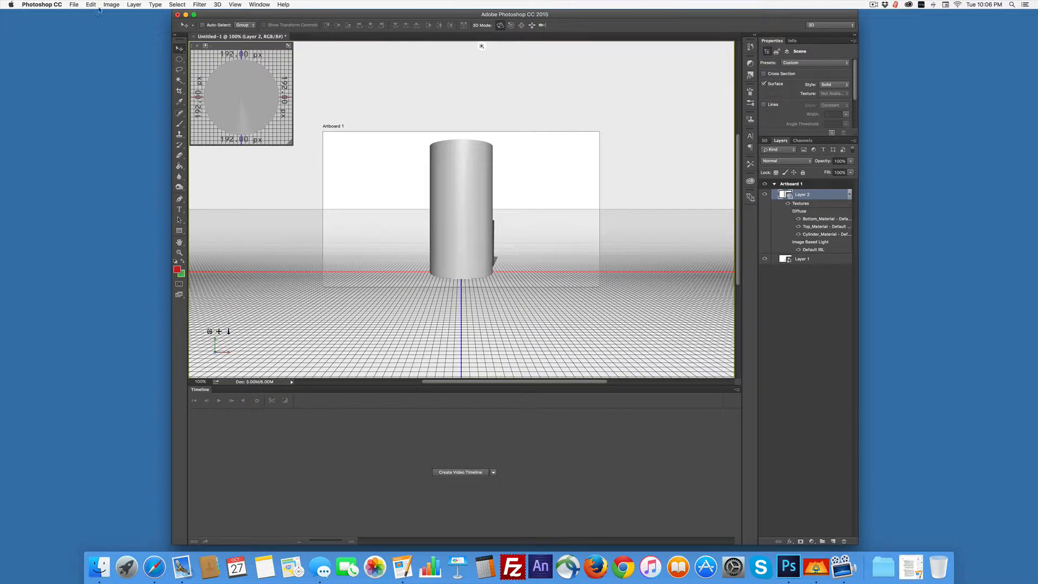
left_click(91, 5)
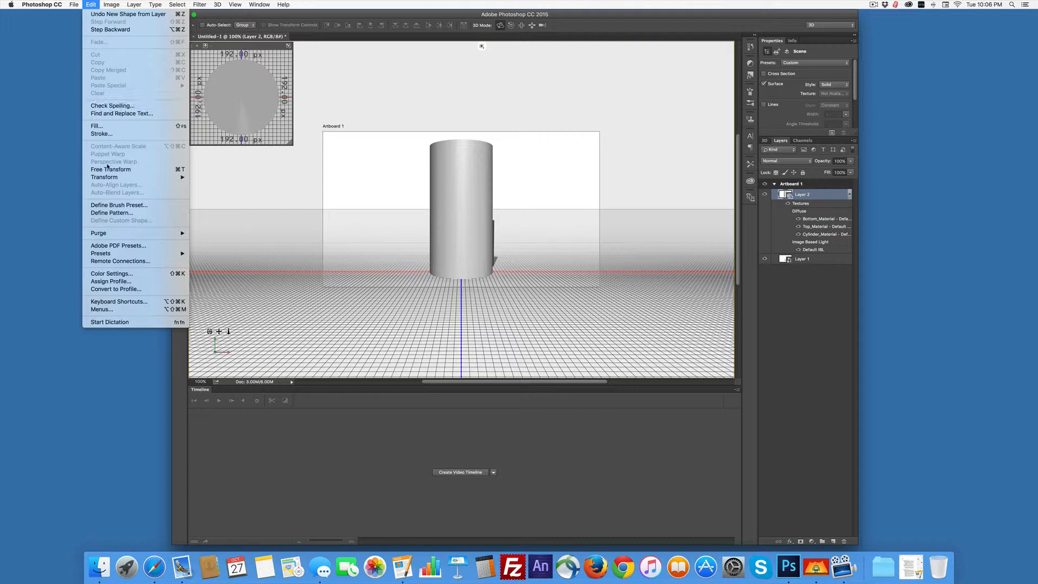
mouse_move(111, 169)
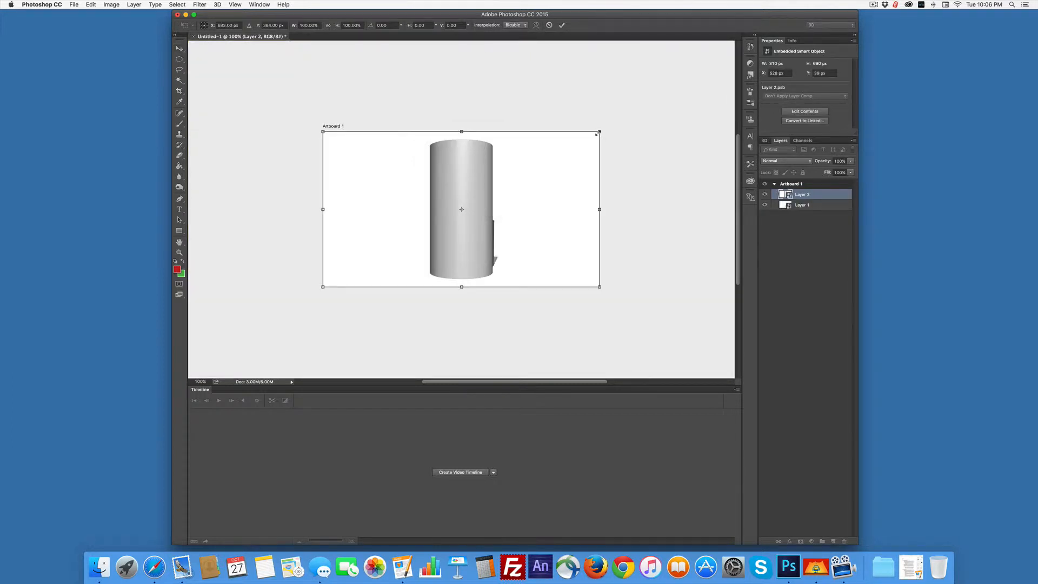
Shrink the cylinder, move its layer behind the cube, and raise it atop the cube.
left_click_drag(599, 135, 546, 161)
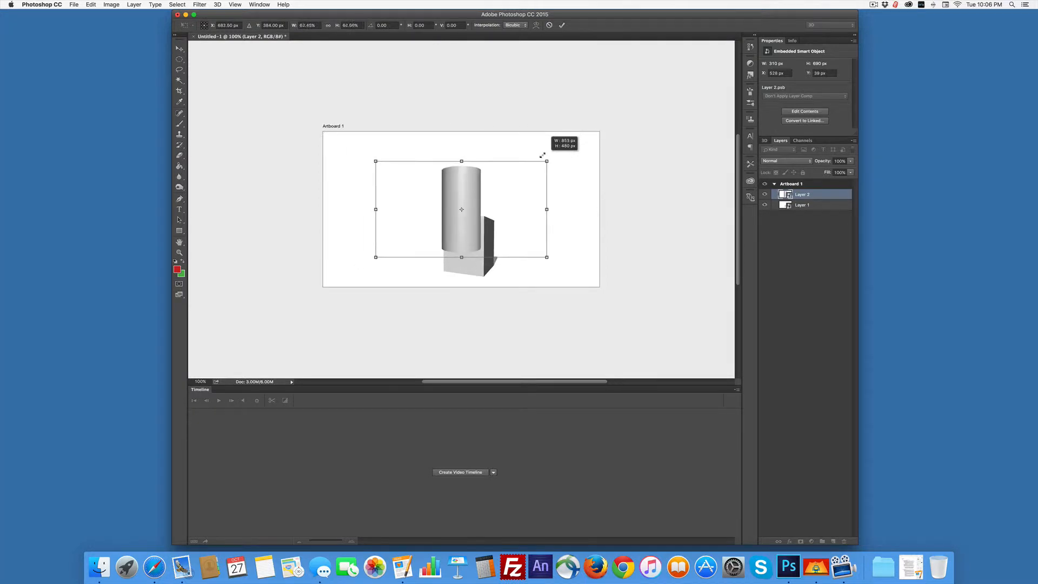
left_click_drag(546, 162, 533, 169)
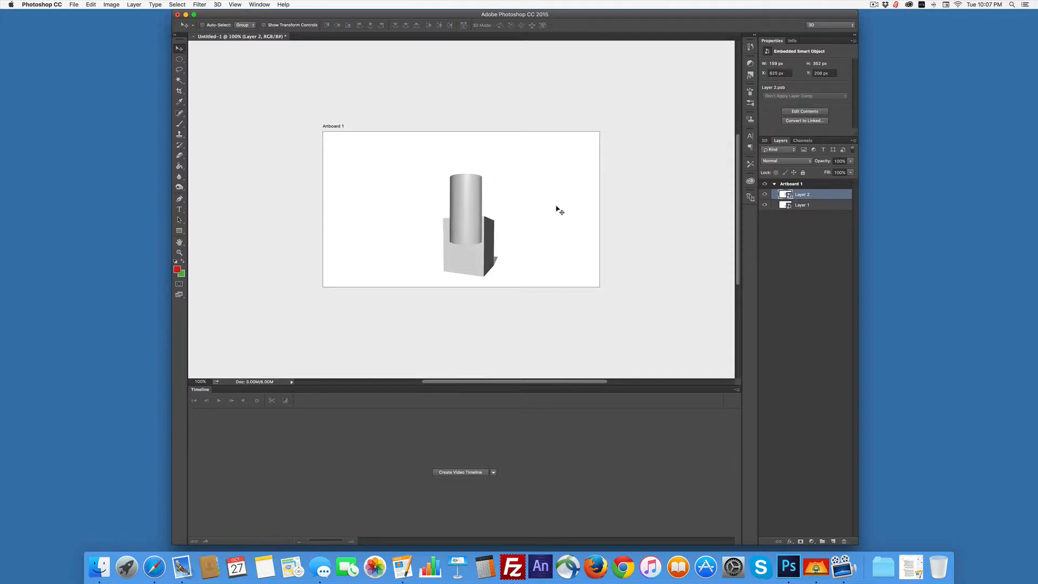
left_click(802, 205)
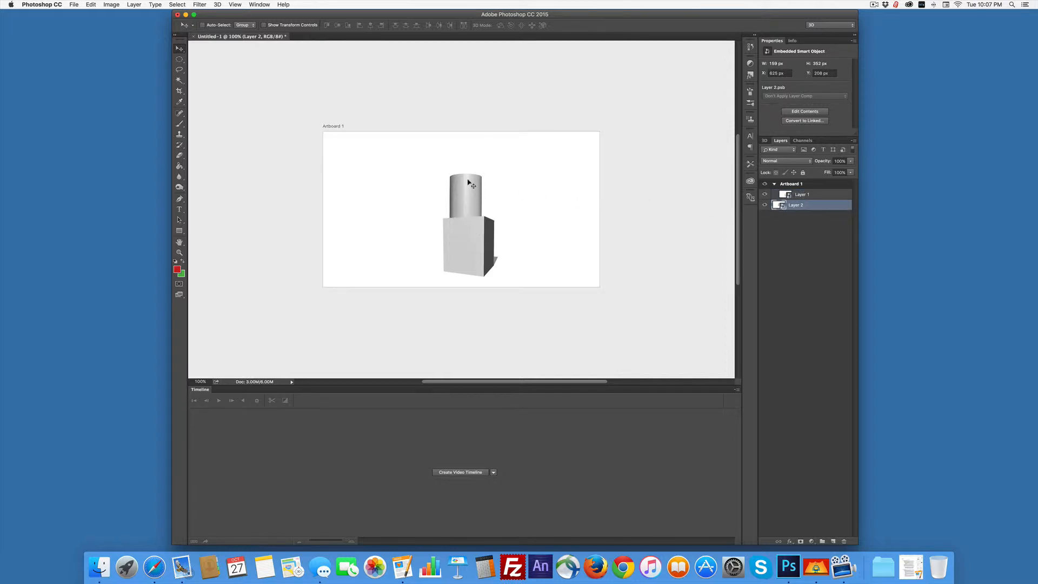
mouse_move(471, 184)
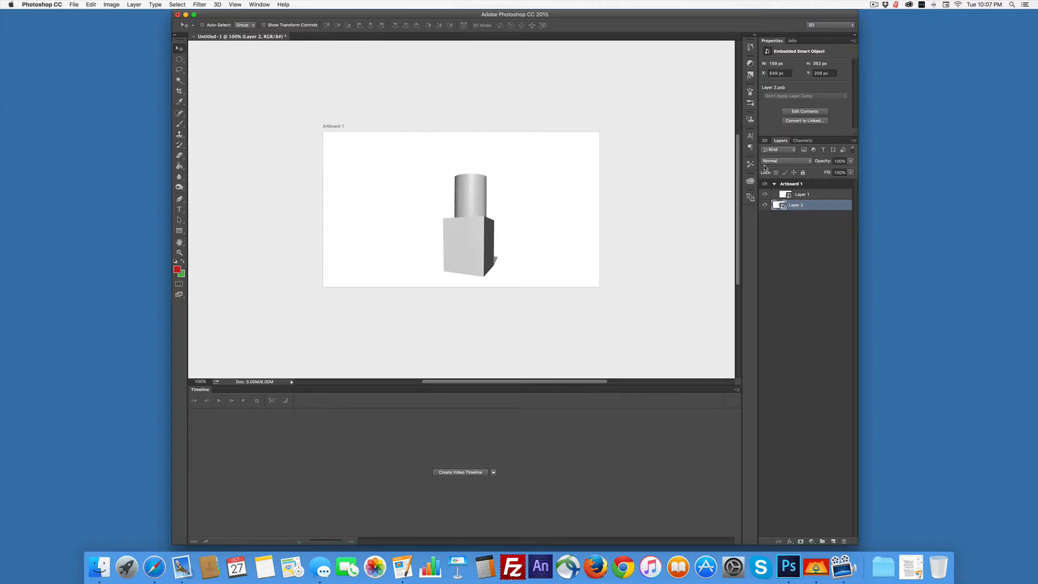
mouse_move(766, 168)
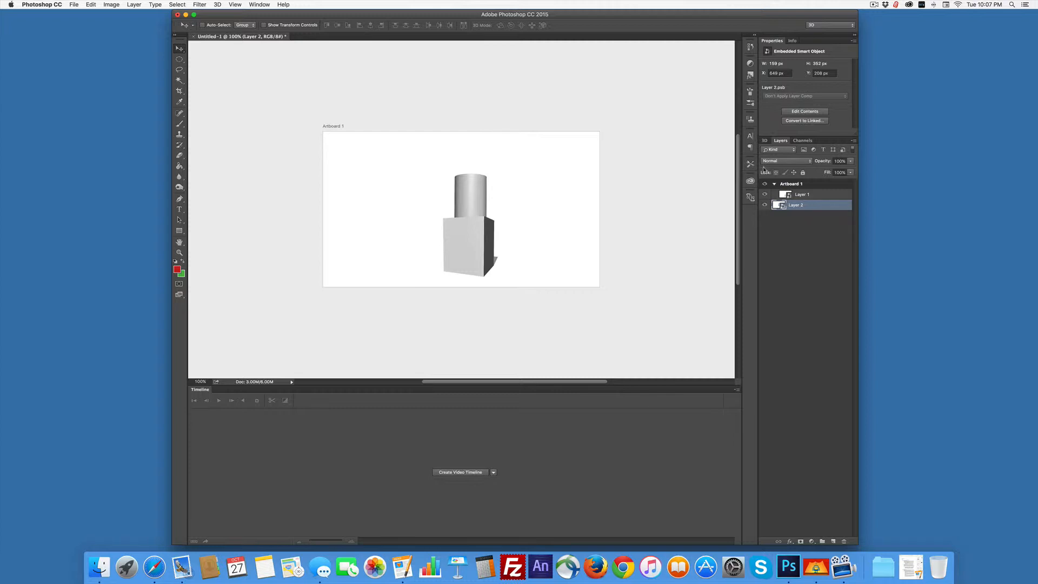
mouse_move(481, 194)
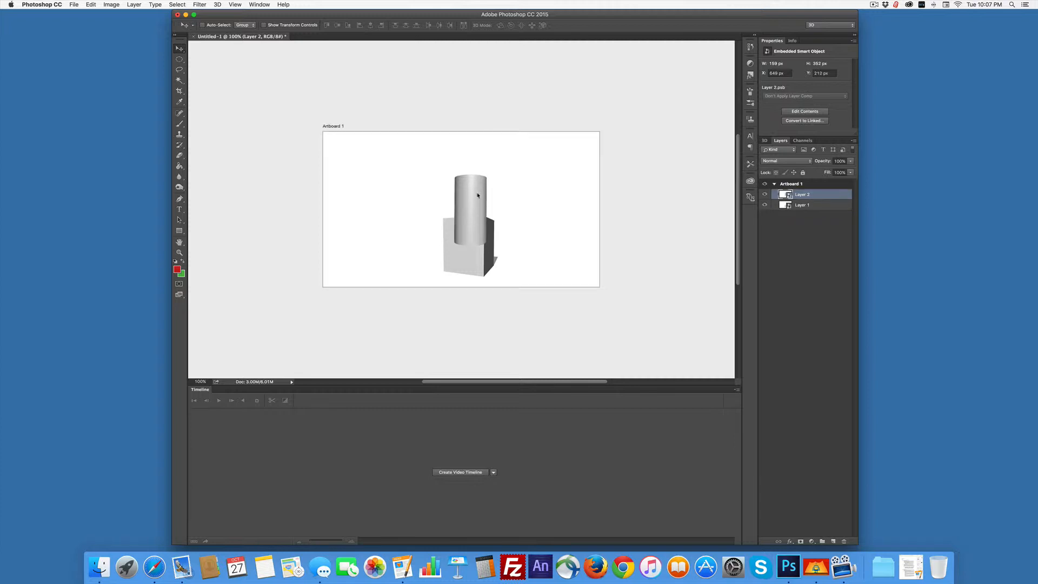
left_click_drag(477, 195, 480, 194)
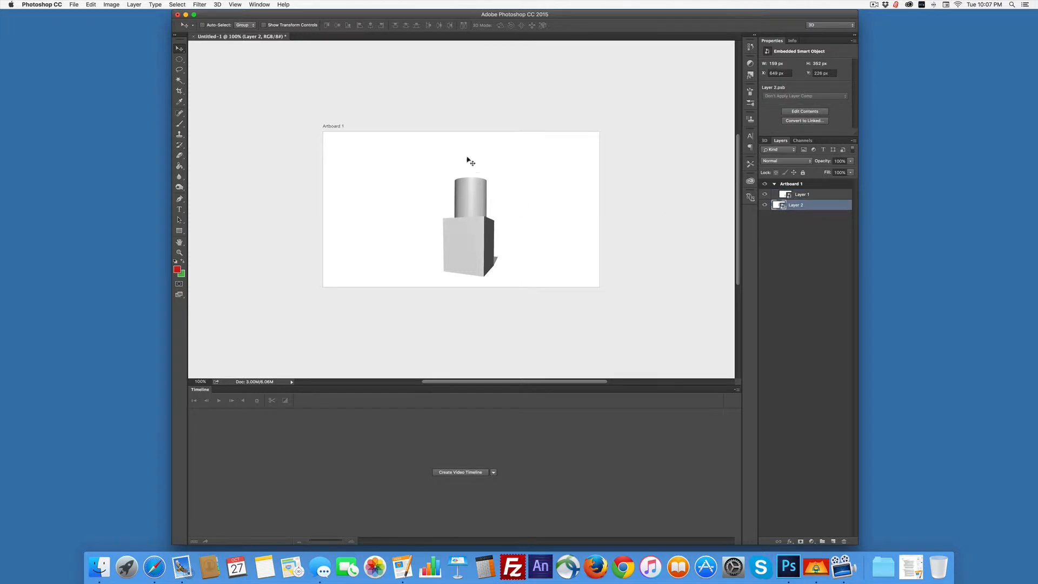
mouse_move(448, 167)
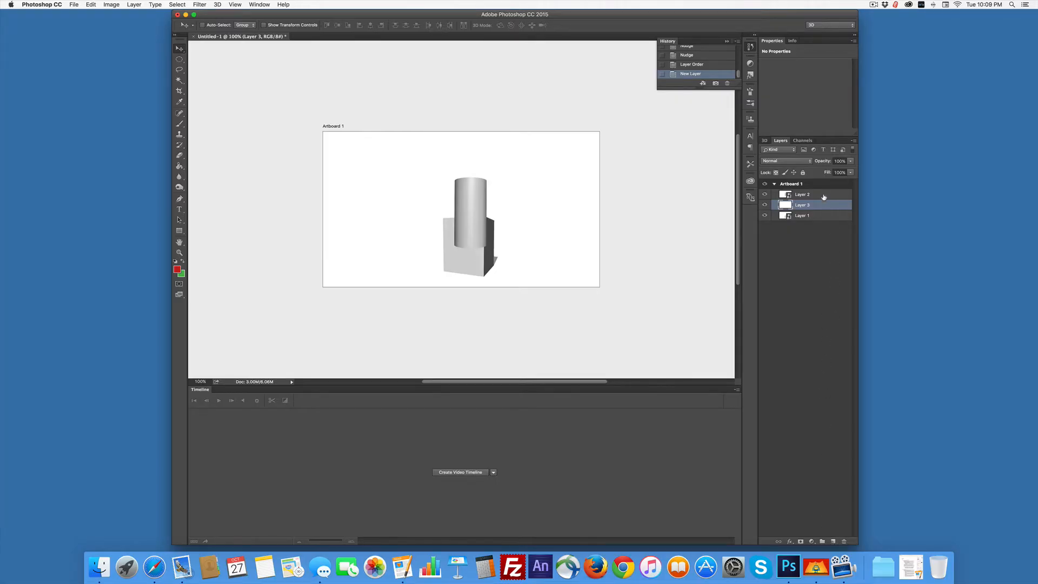
Move empty Layer 3 to the top and make it a cylinder smart object.
left_click_drag(803, 204, 803, 192)
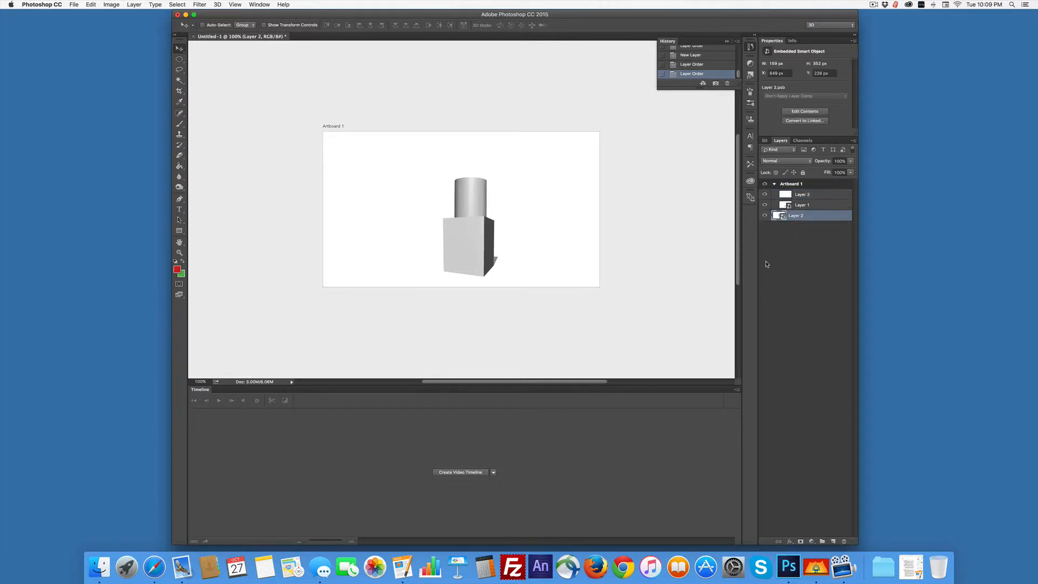
left_click(802, 194)
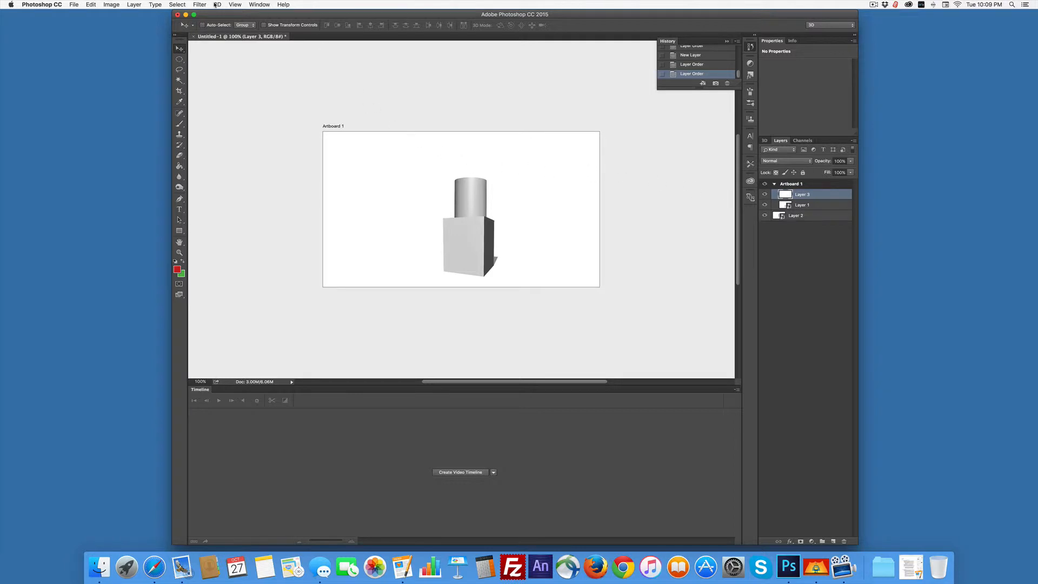
left_click(217, 5)
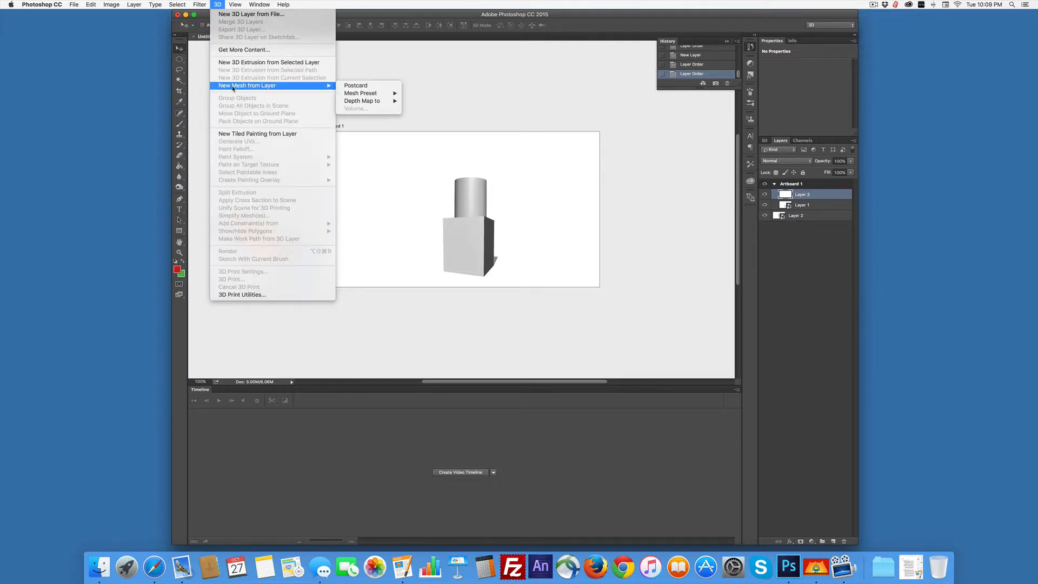
mouse_move(361, 92)
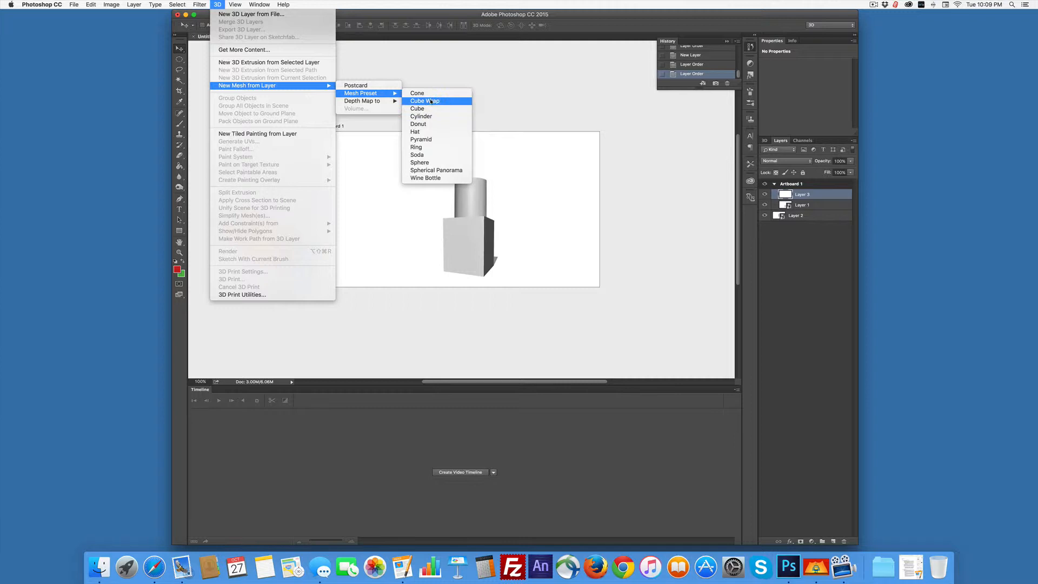
left_click(420, 116)
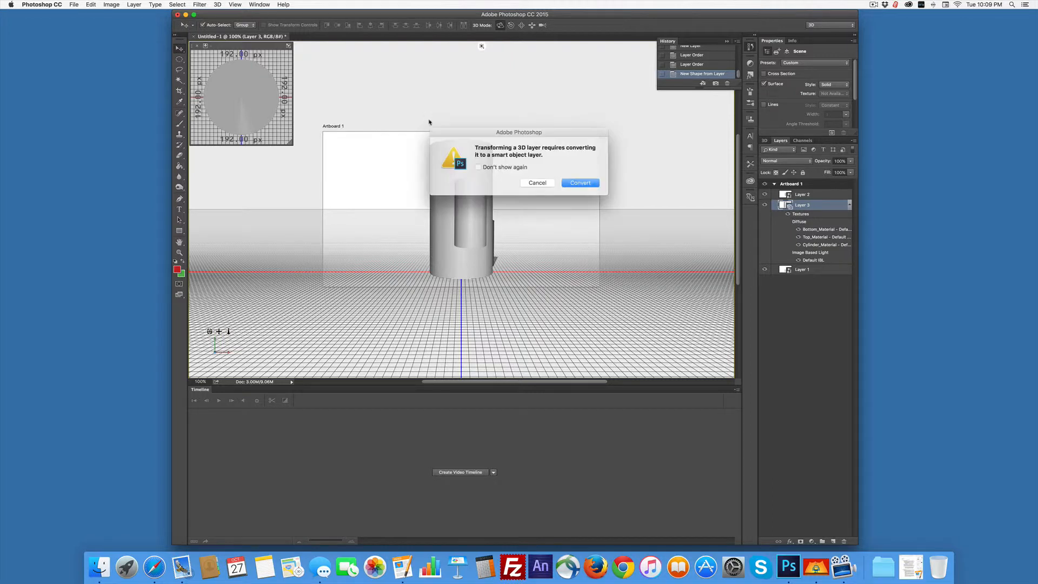
left_click(579, 183)
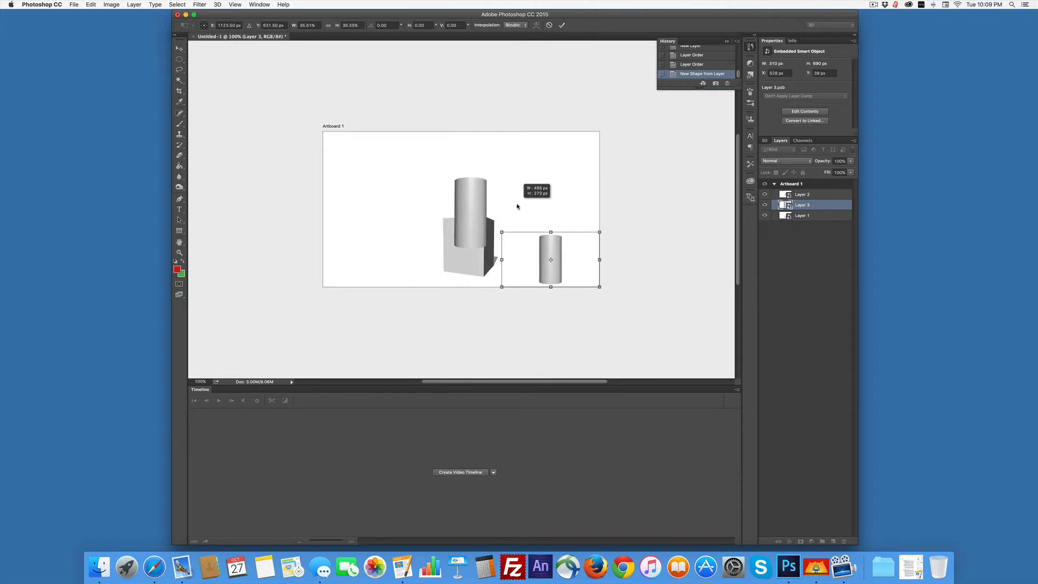
Shrink the new cylinder onto the first cylinder, commit, and select its layer.
left_click_drag(549, 259, 498, 192)
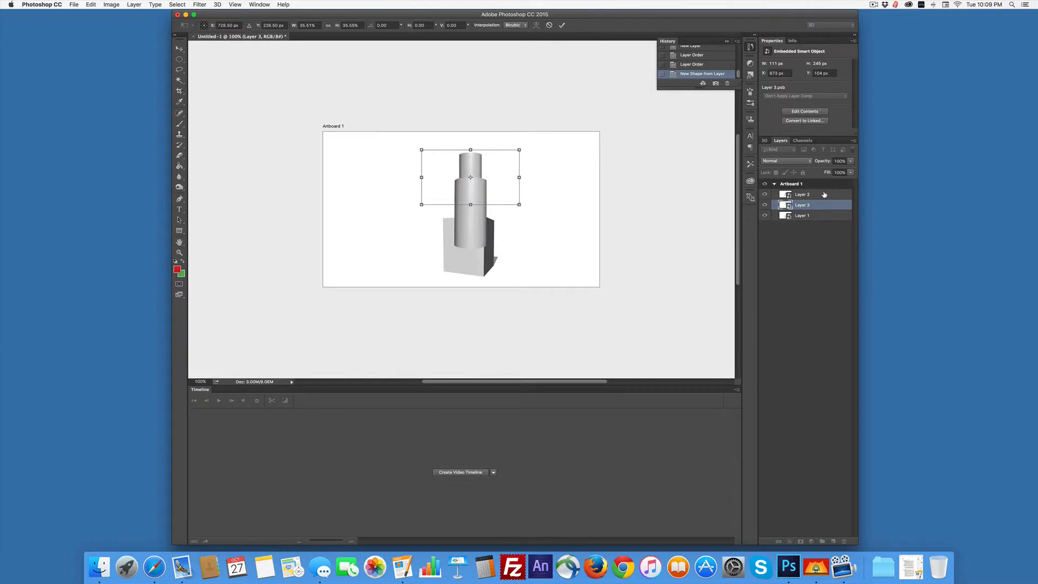
mouse_move(824, 215)
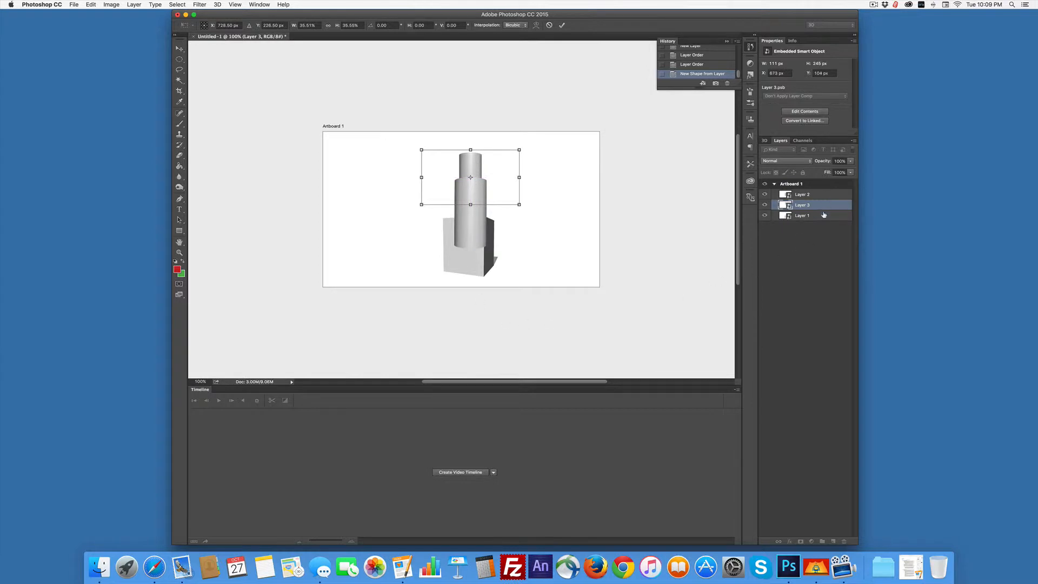
left_click(562, 26)
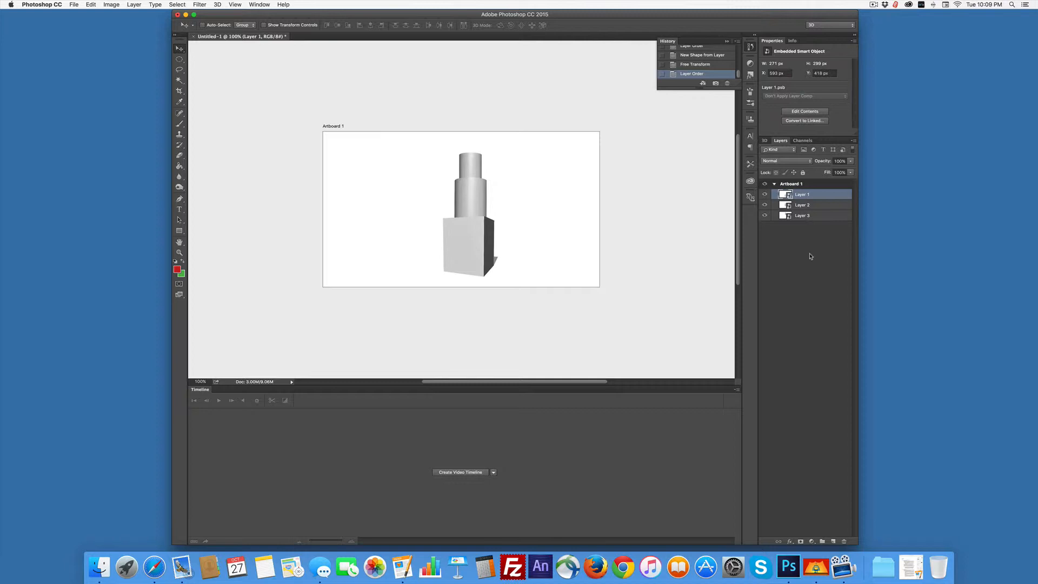
mouse_move(814, 303)
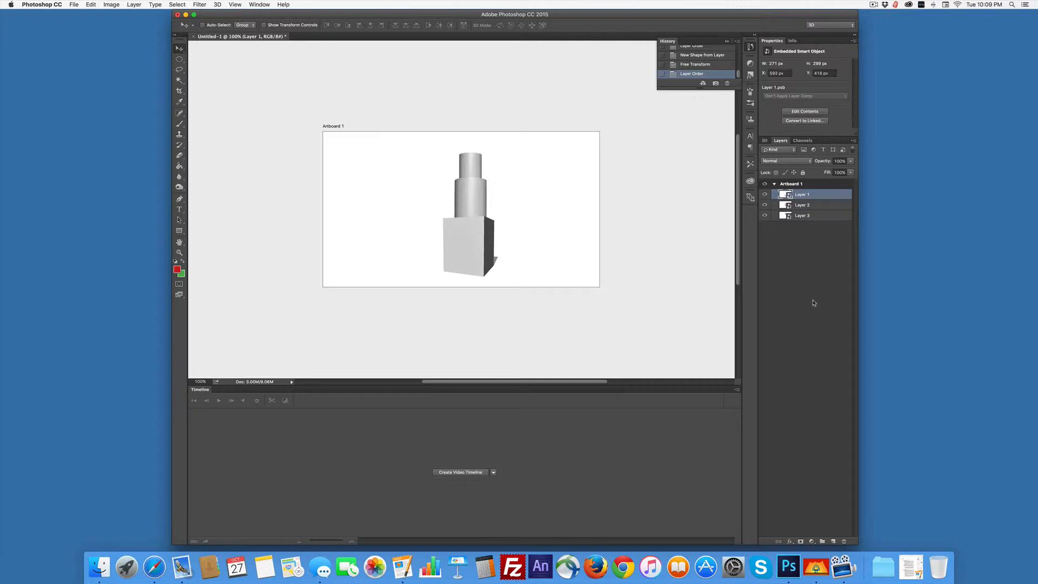
mouse_move(818, 185)
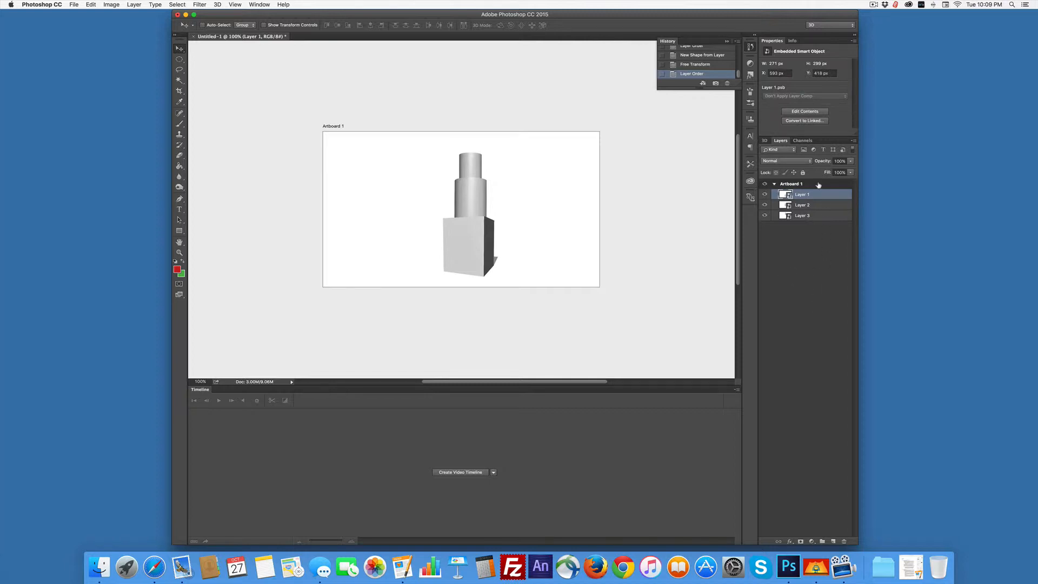
mouse_move(869, 225)
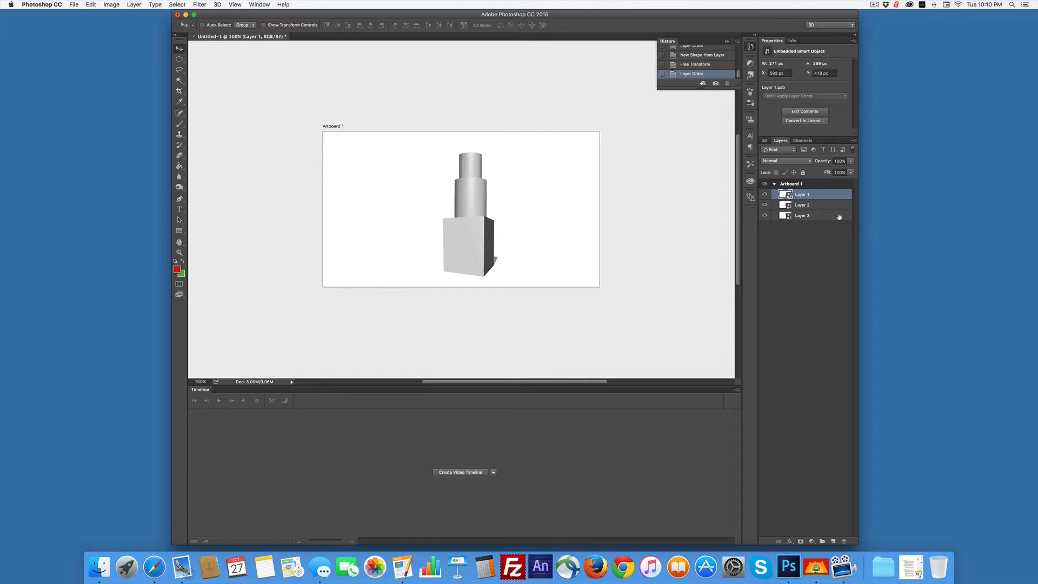
left_click(803, 215)
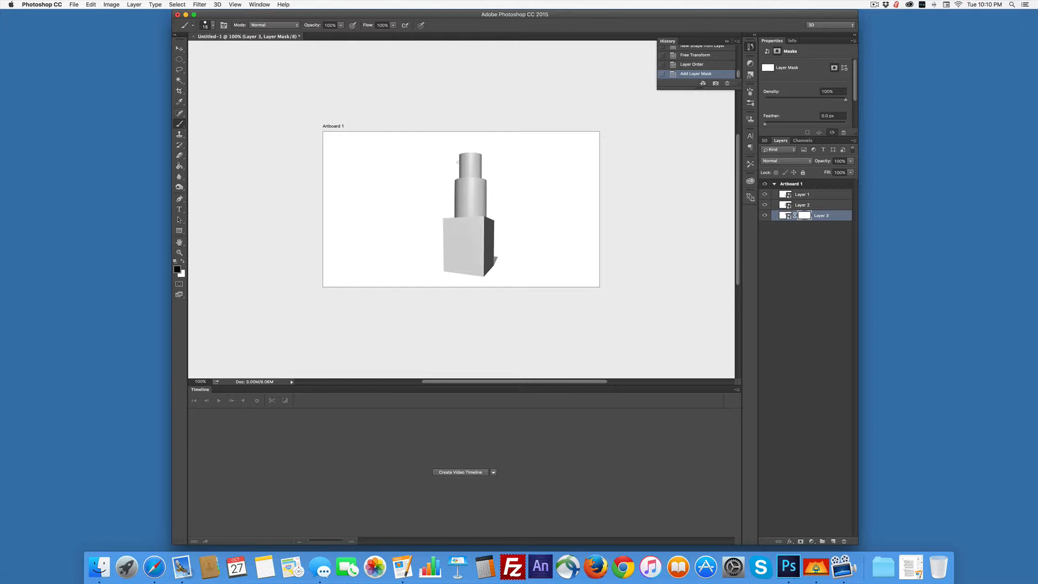
Paint black on Layer 3's mask to carve the narrow cylinder's top into a slant.
left_click(460, 161)
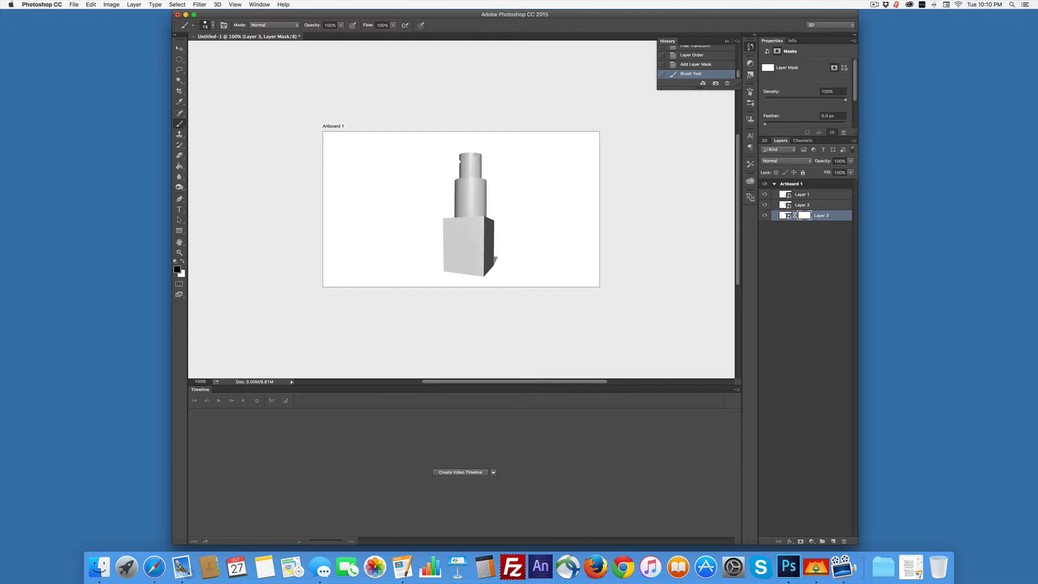
left_click_drag(477, 158, 452, 162)
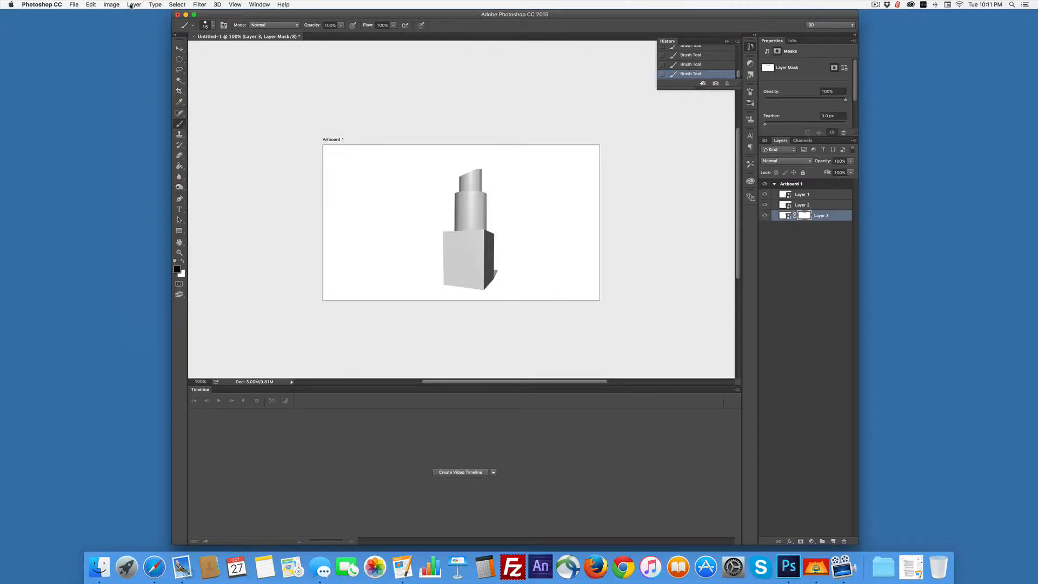
Add a Gradient Overlay to the tip layer and set its first stop to red.
left_click(134, 5)
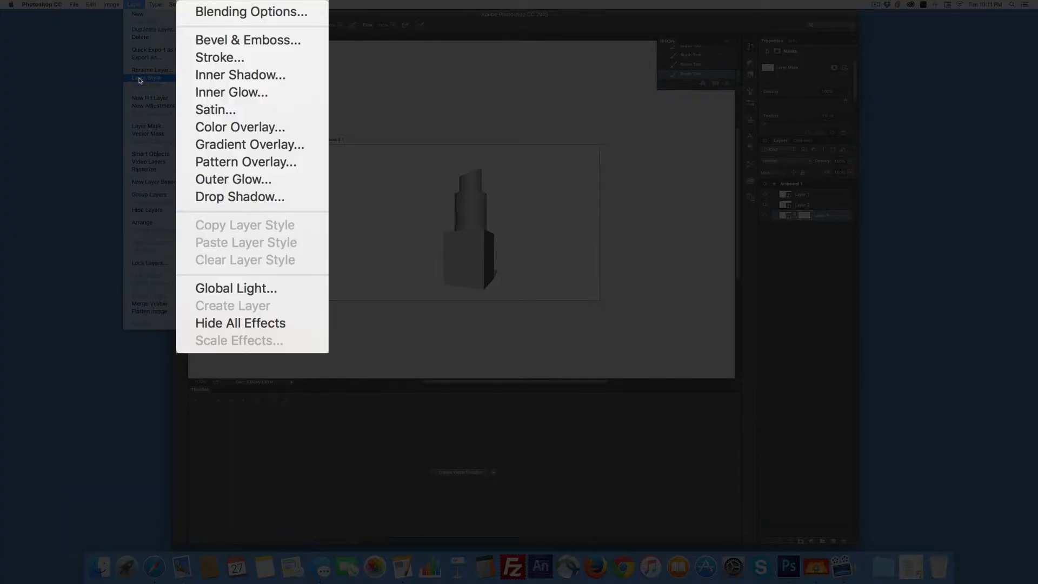
mouse_move(241, 32)
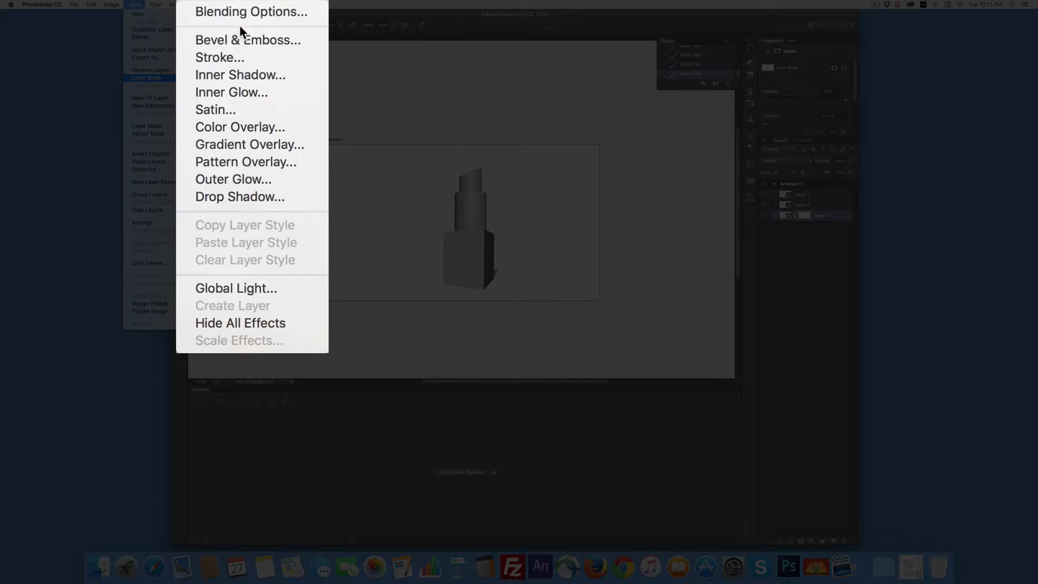
mouse_move(219, 58)
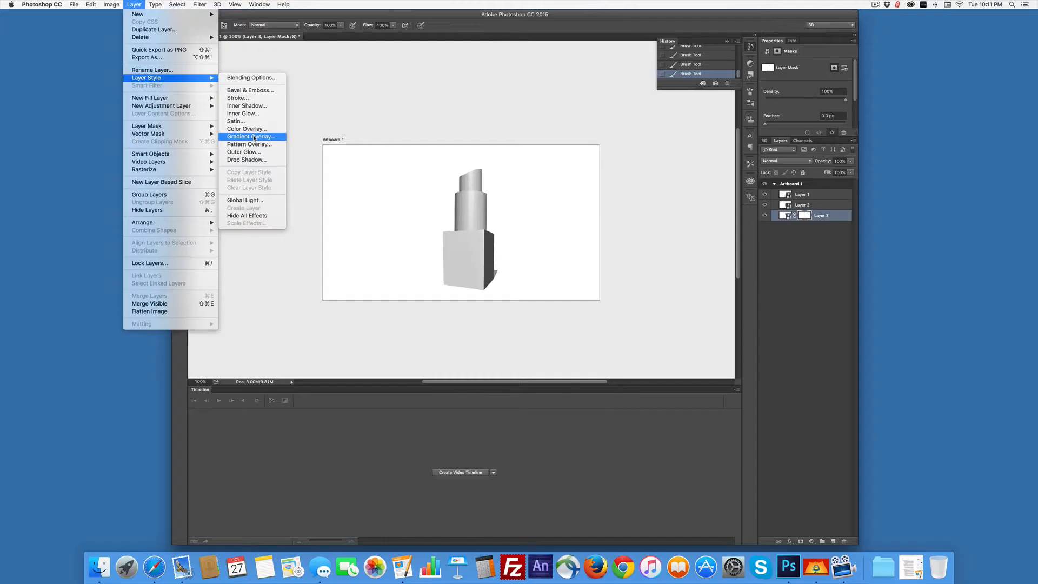
left_click(251, 136)
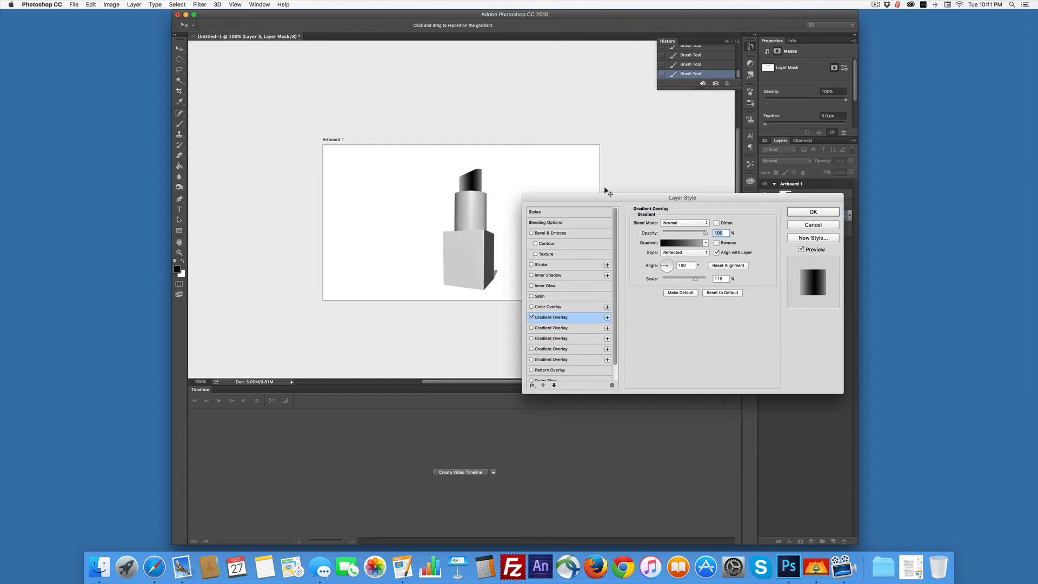
mouse_move(669, 254)
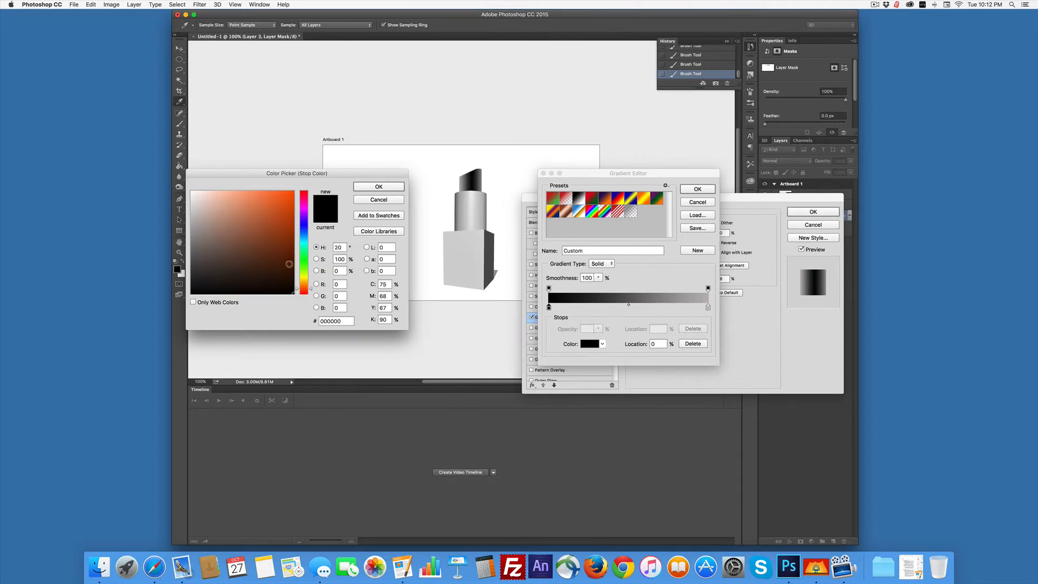
left_click(288, 208)
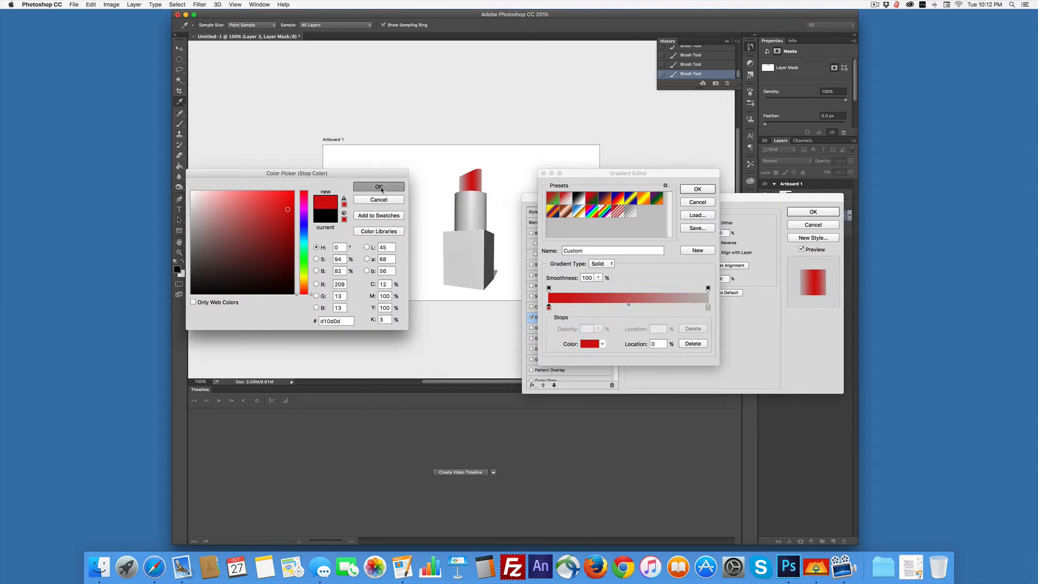
left_click(379, 186)
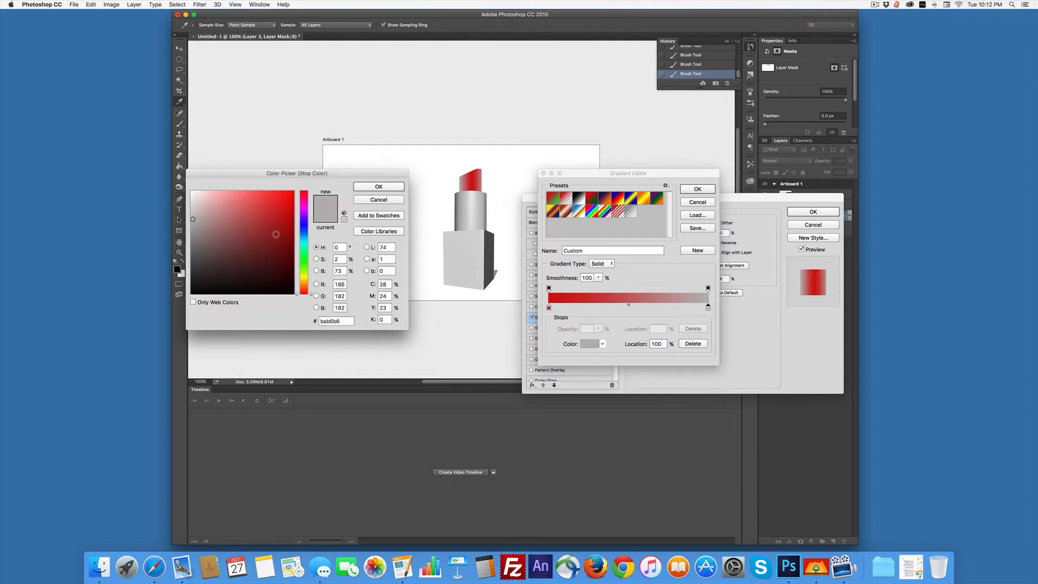
Set the second gradient stop to a darker red and apply the overlay.
left_click(237, 221)
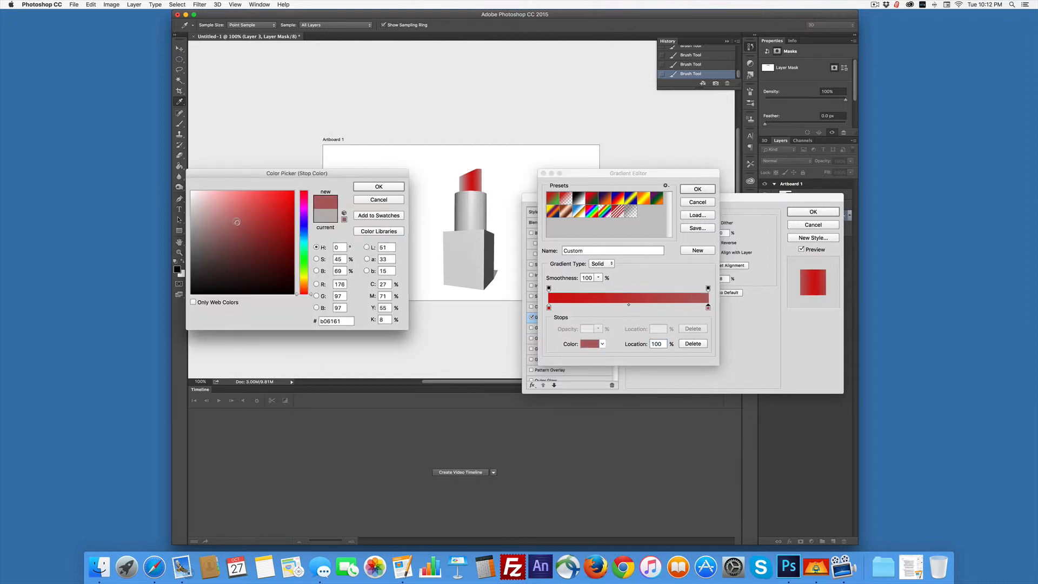
left_click(250, 222)
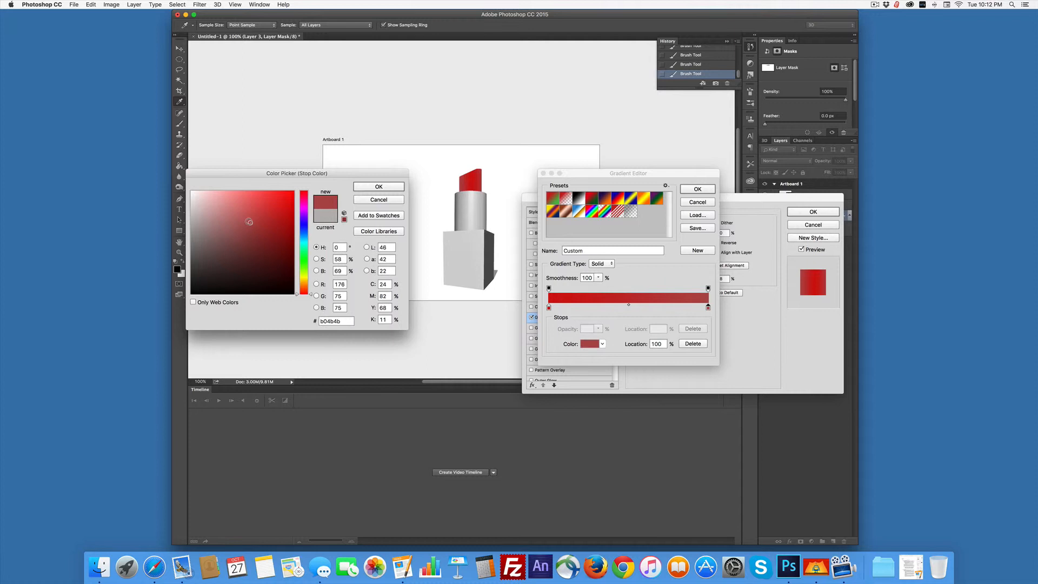
left_click(246, 221)
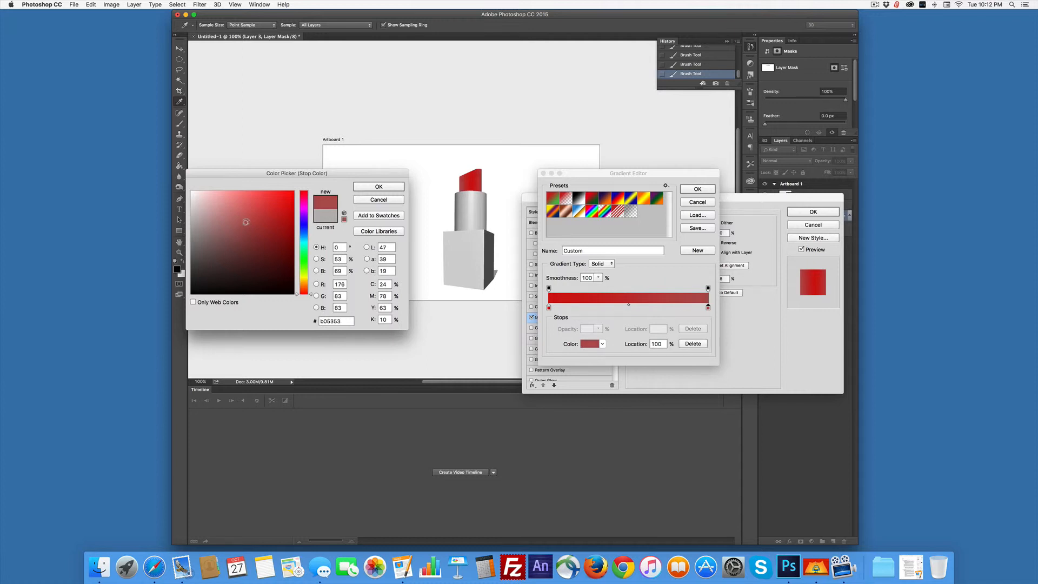
left_click(239, 221)
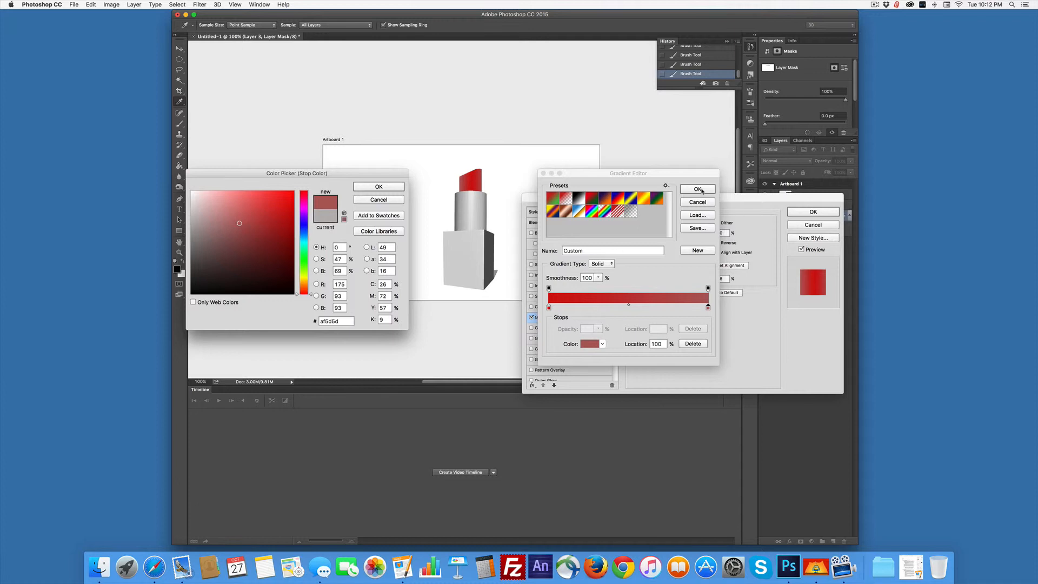
mouse_move(474, 212)
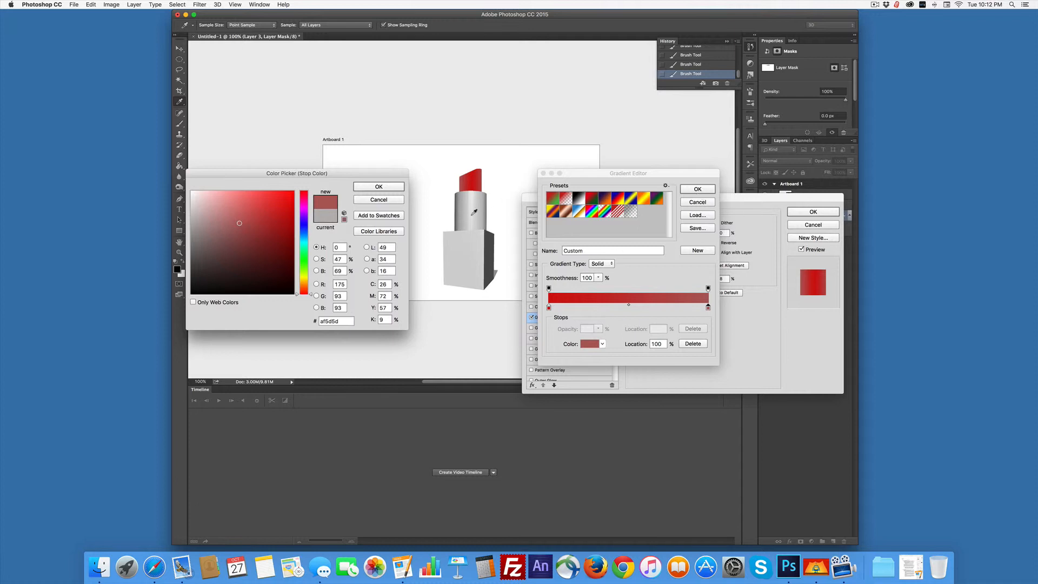
left_click(378, 186)
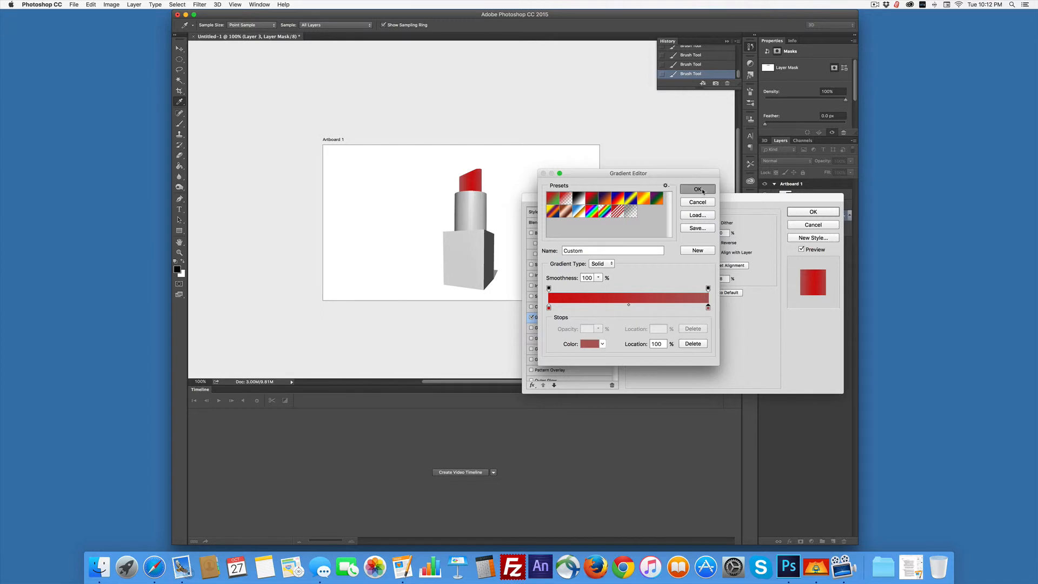
left_click(697, 189)
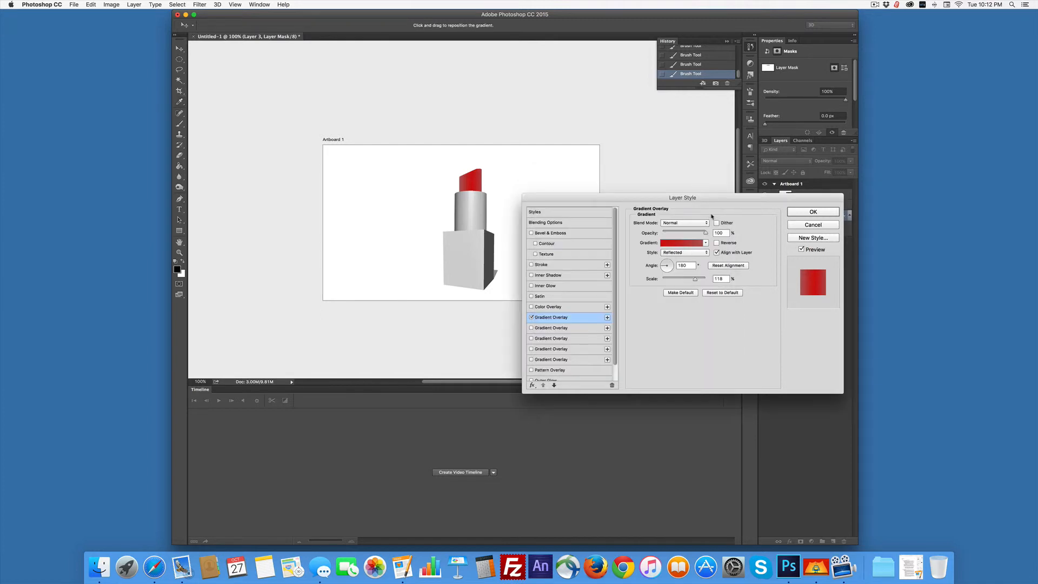
mouse_move(485, 231)
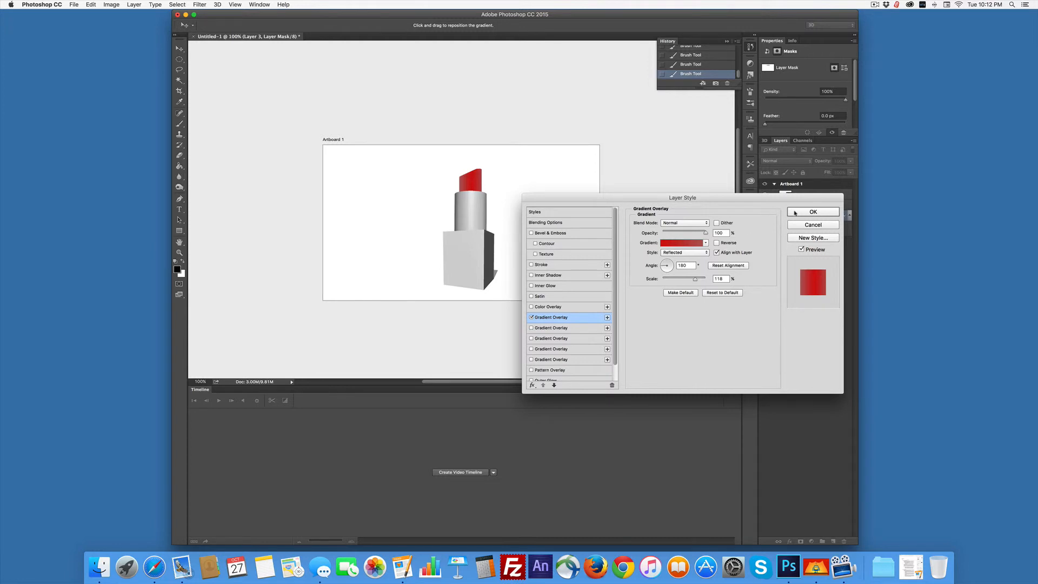
left_click(813, 212)
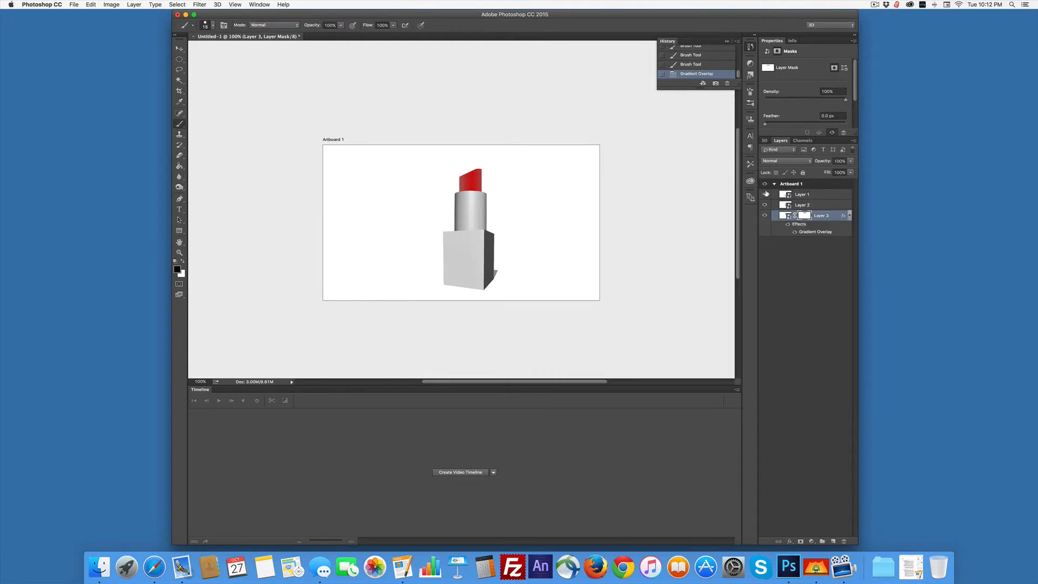
left_click(802, 194)
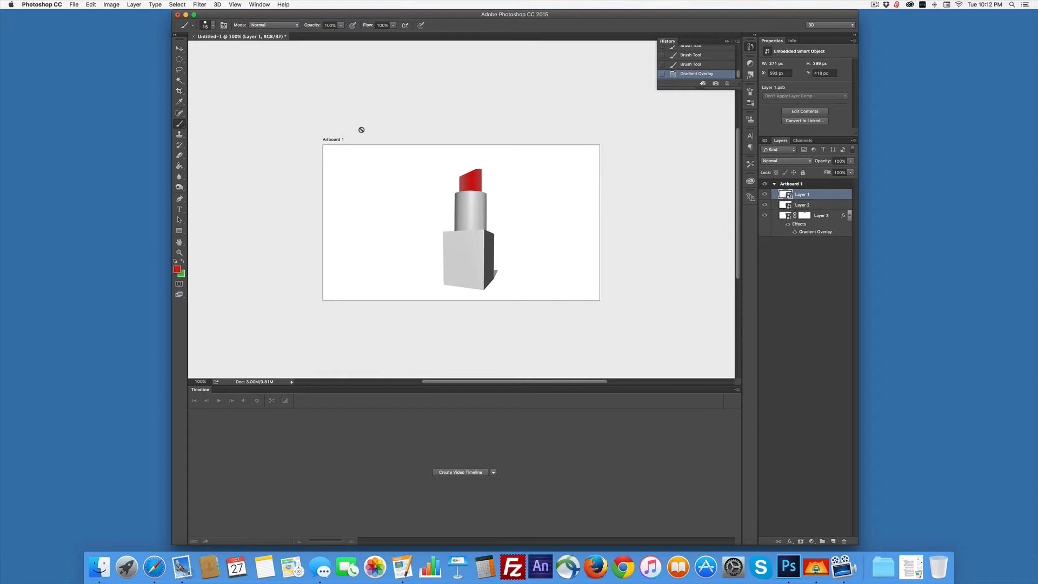
Add a Gradient Overlay to the base and set the left stop to black.
left_click(134, 5)
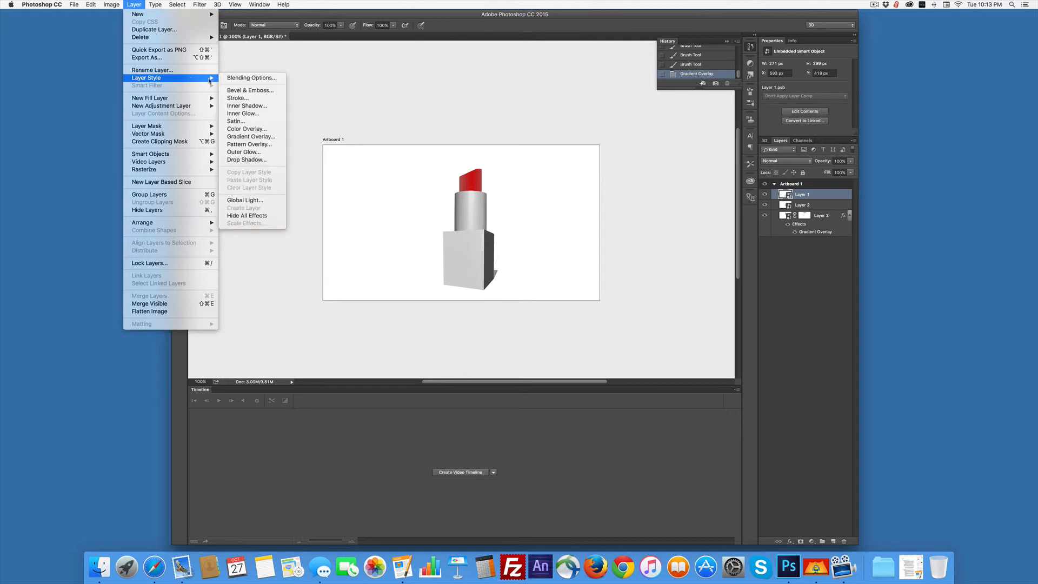
mouse_move(250, 136)
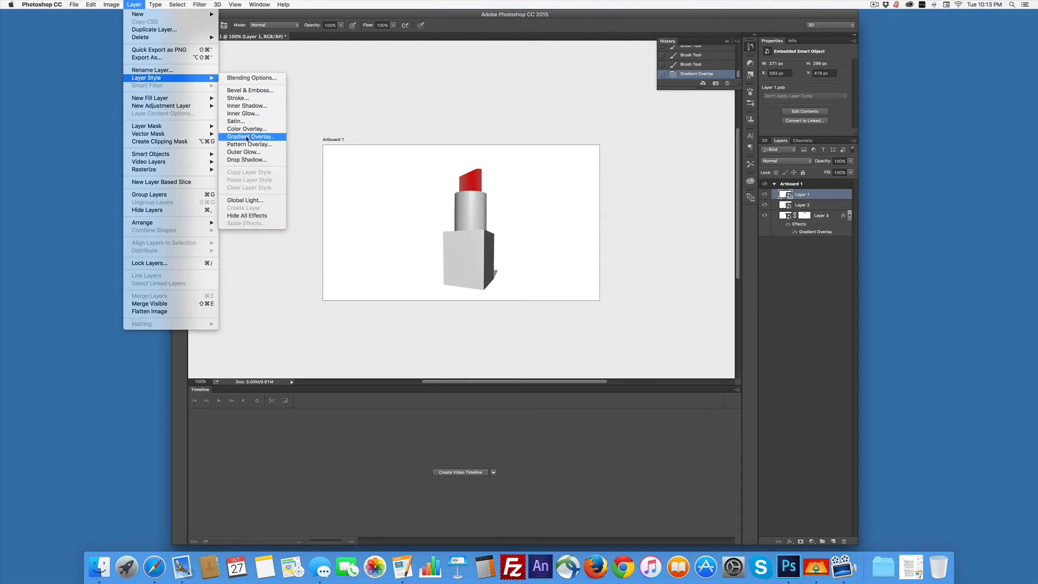
left_click(251, 136)
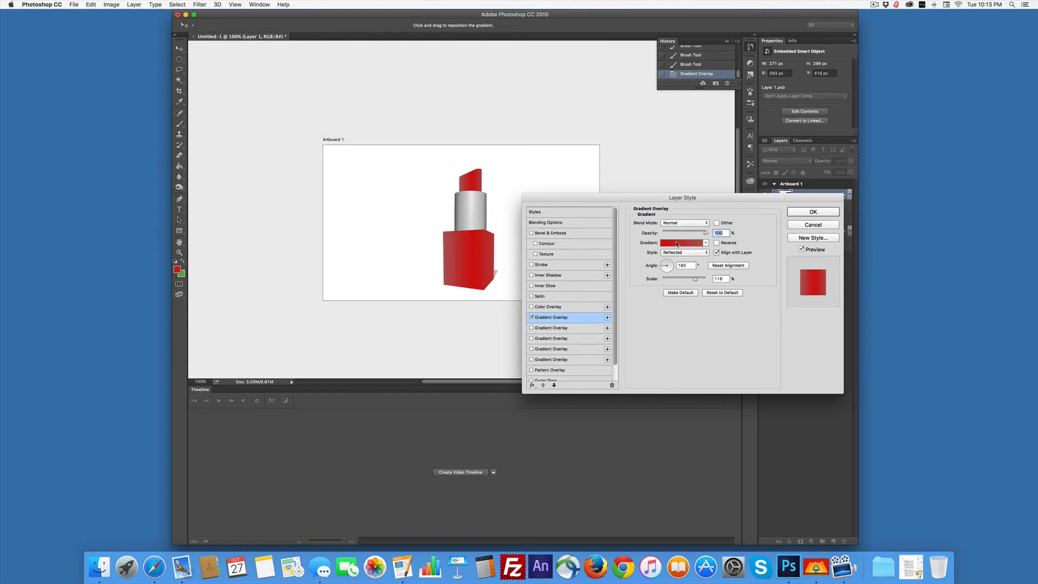
left_click(684, 242)
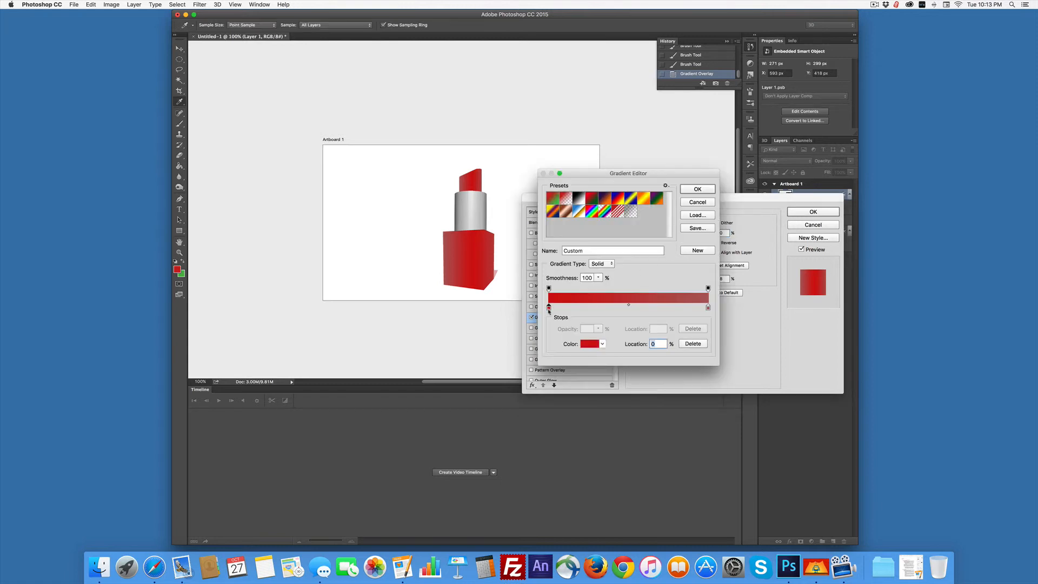
left_click(590, 344)
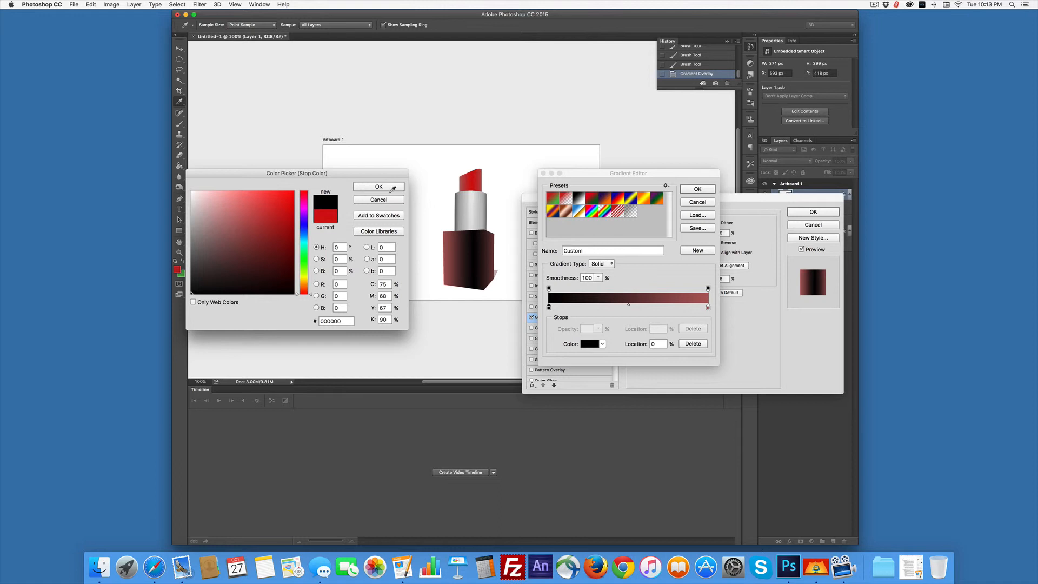
left_click(378, 186)
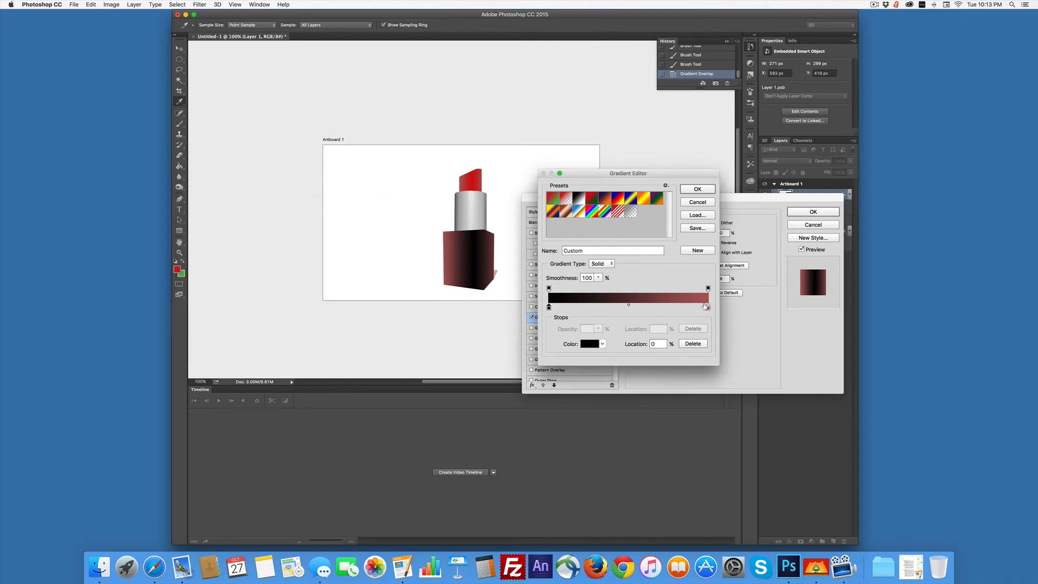
Set the gradient's right stop to dark grey.
left_click(708, 306)
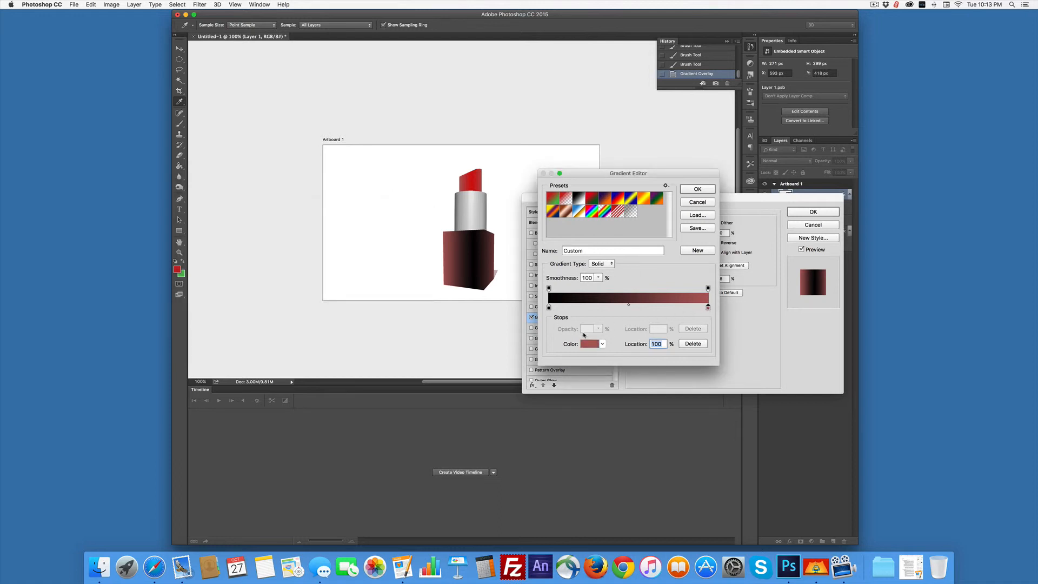
left_click(590, 344)
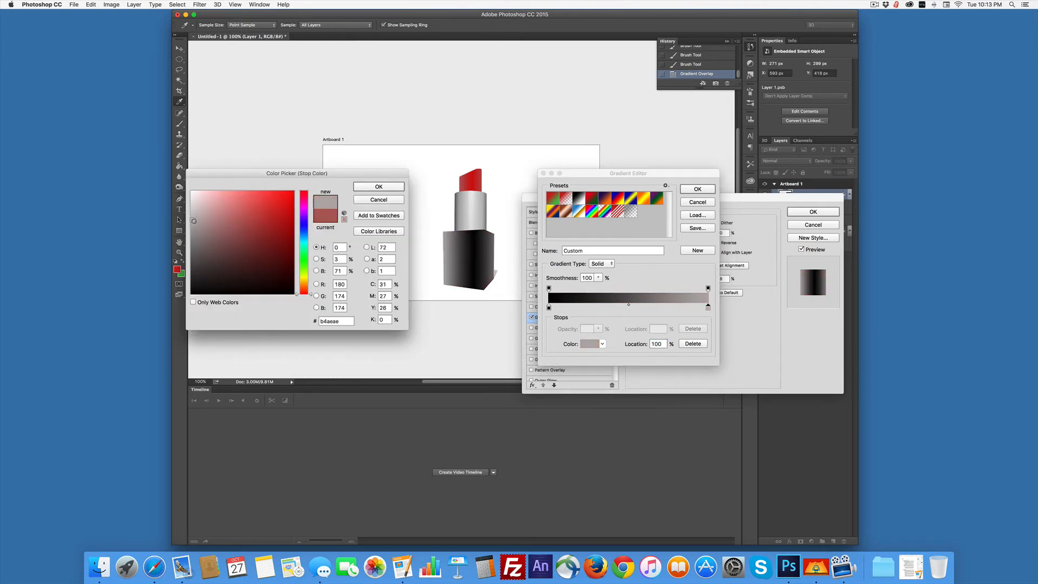
left_click(200, 243)
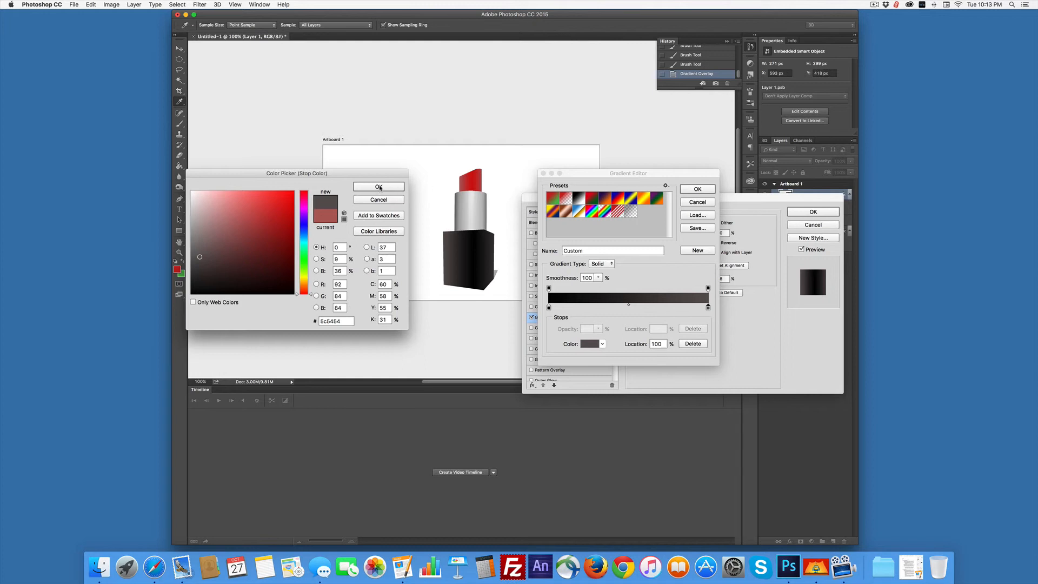
left_click(379, 187)
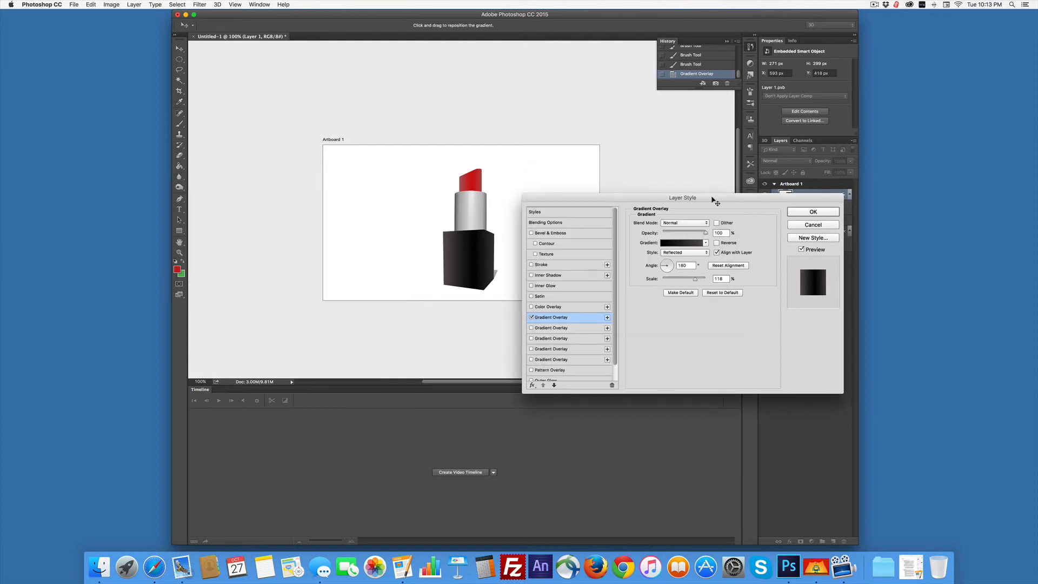
mouse_move(755, 241)
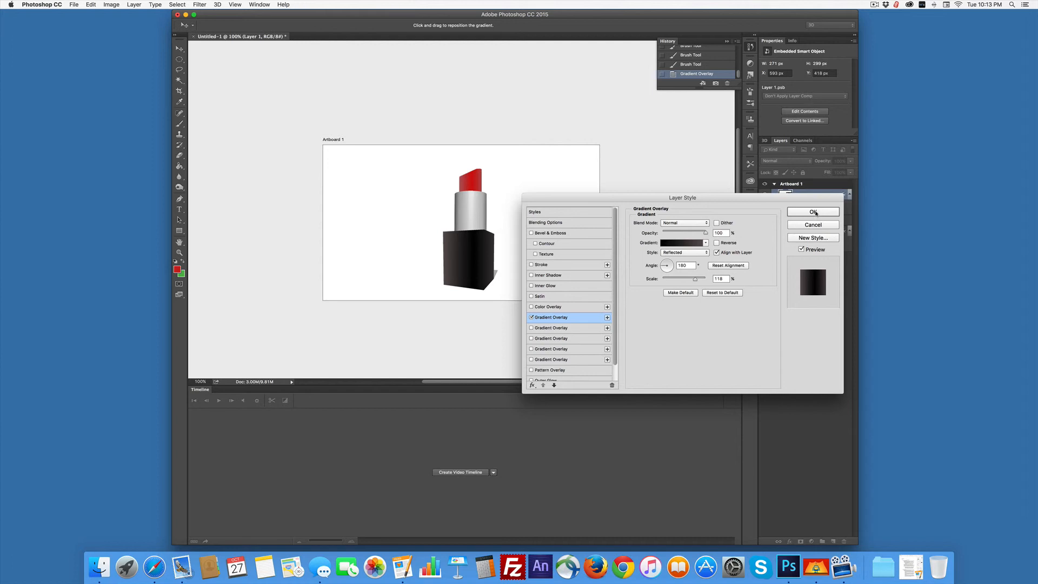
Lighten the base gradient's right stop to a warm grey and apply the layer style.
left_click(685, 242)
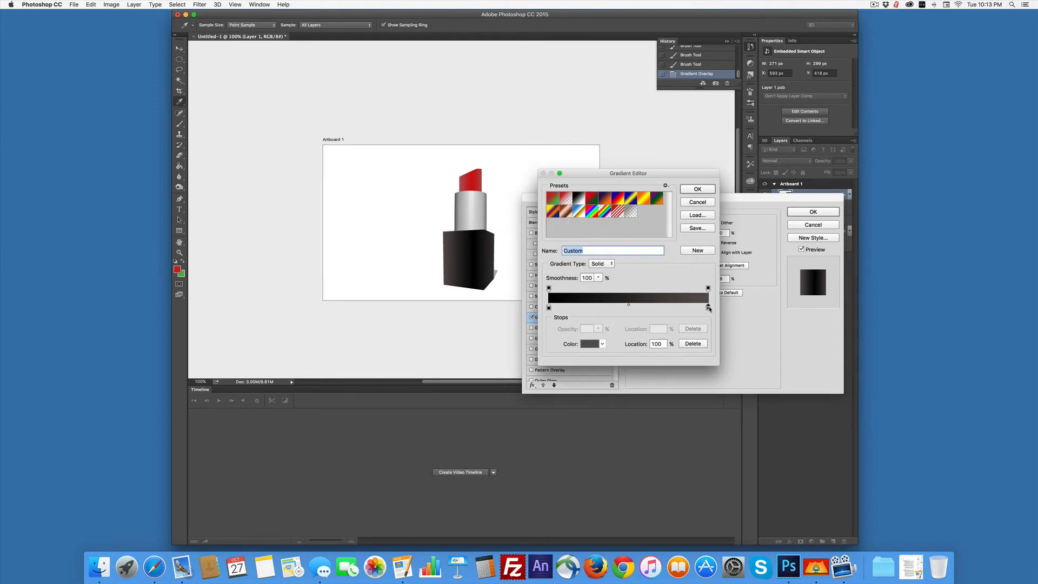
left_click(589, 344)
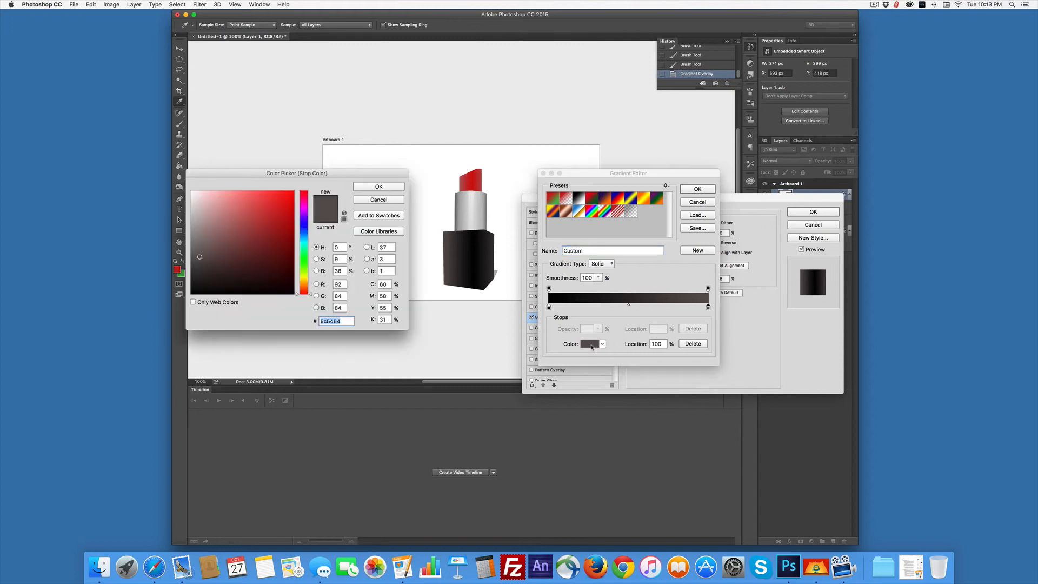
left_click(201, 245)
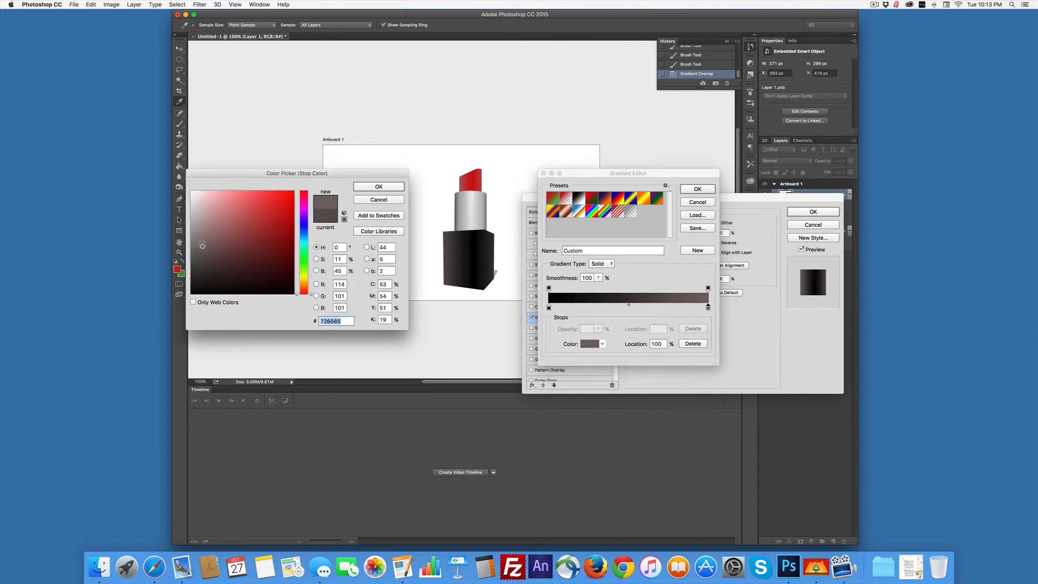
left_click(203, 245)
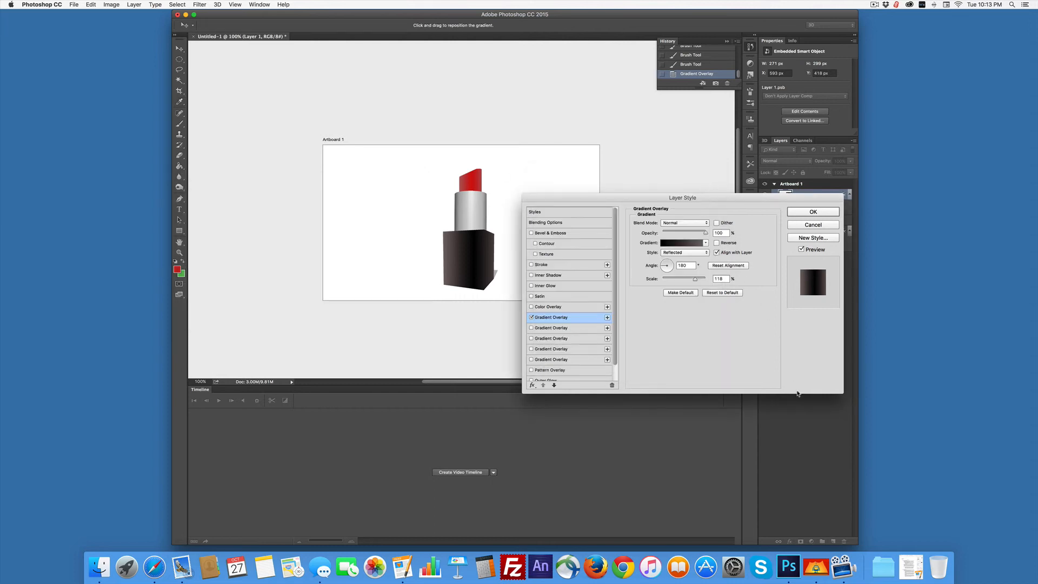
left_click(814, 211)
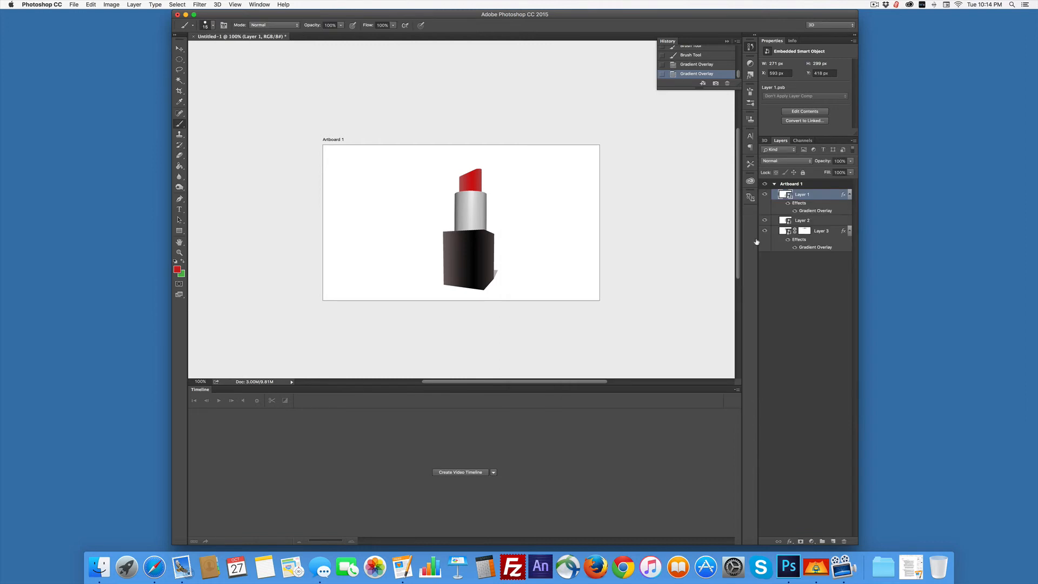
mouse_move(757, 242)
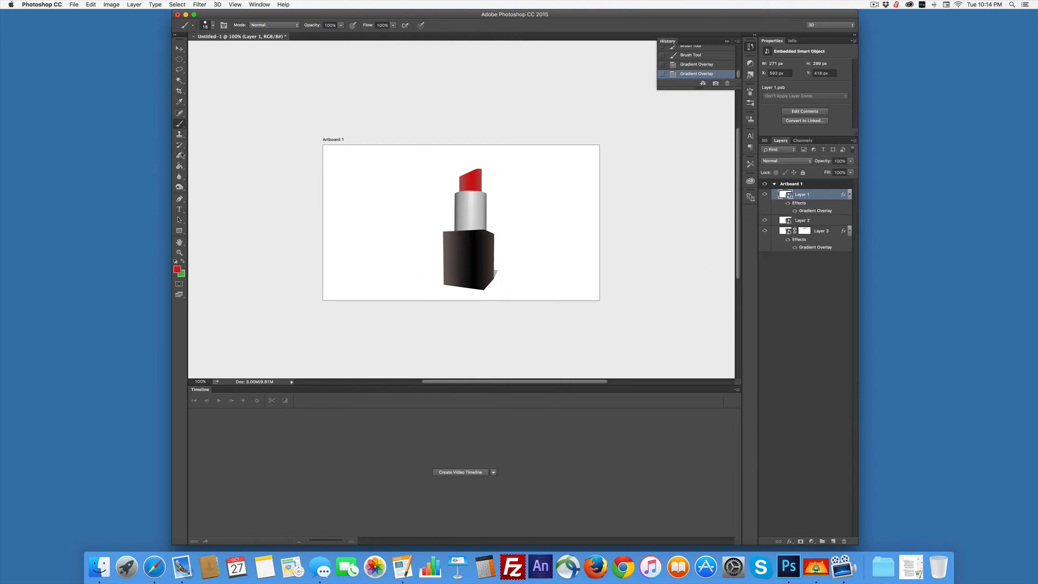
Add red script text 'Nicole' and move it onto the front of the black base.
left_click(179, 209)
type("Nicole")
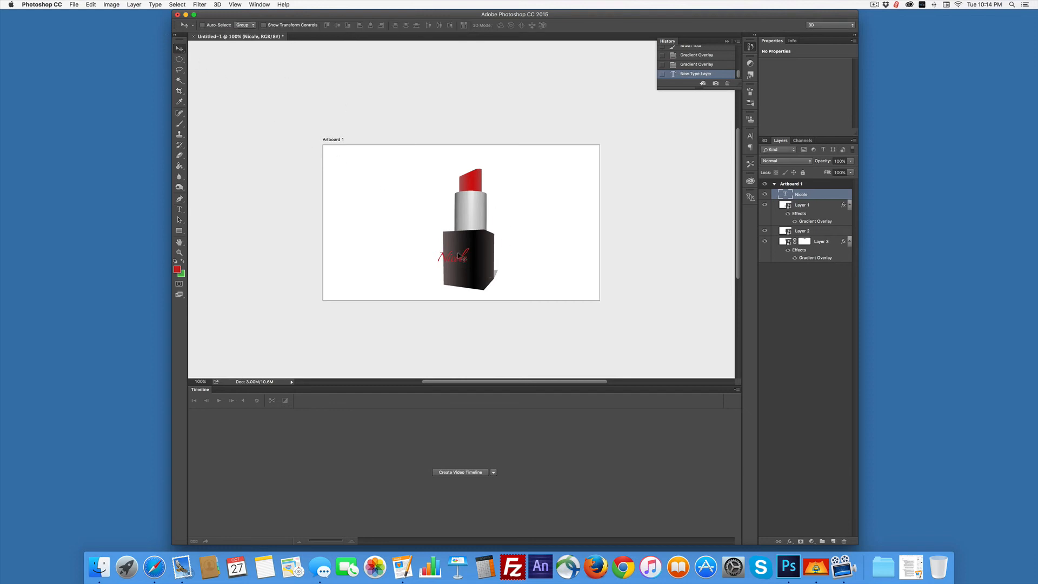
left_click_drag(455, 257, 463, 259)
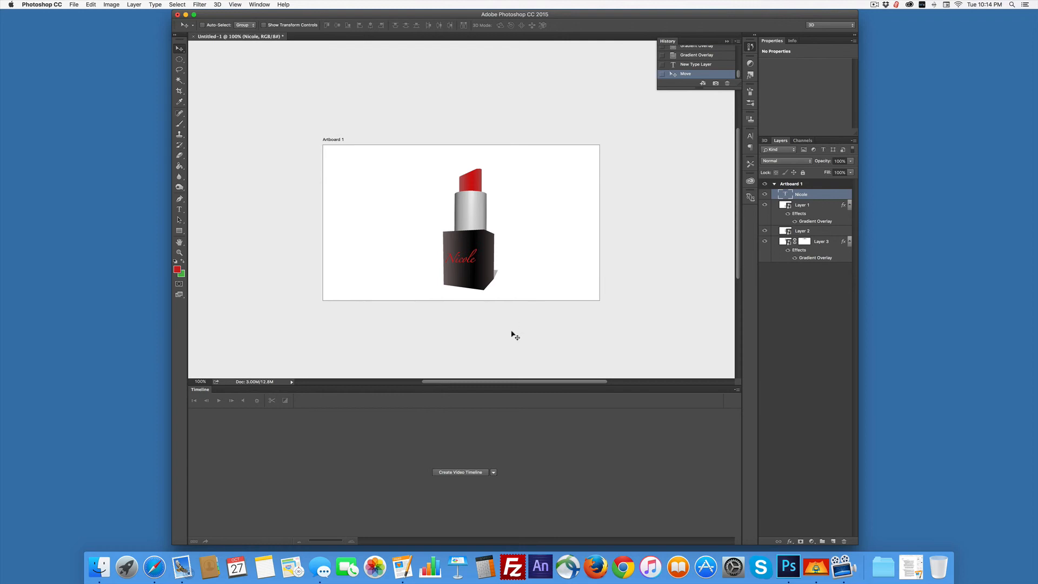
mouse_move(334, 224)
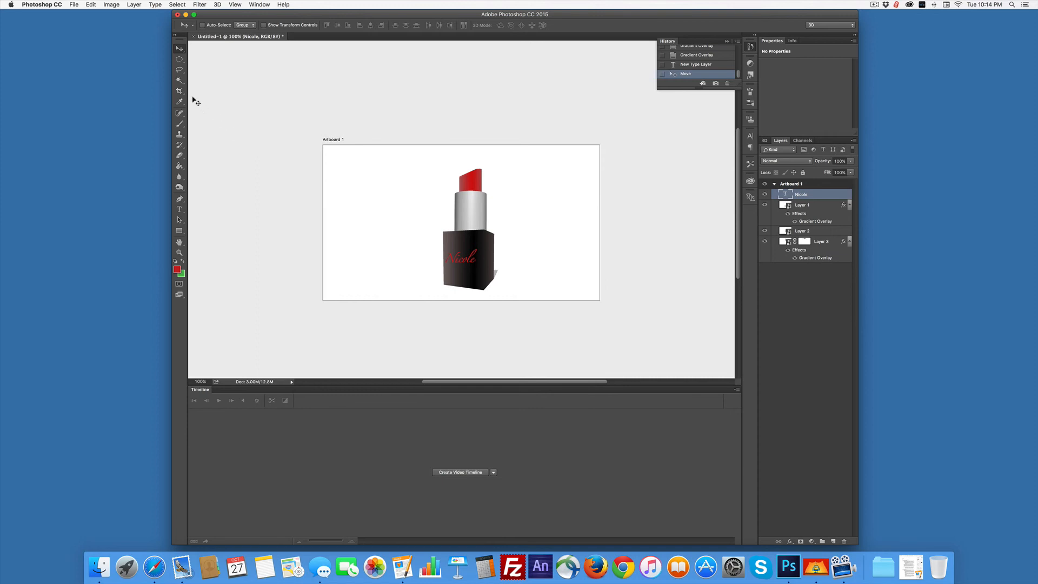
mouse_move(194, 104)
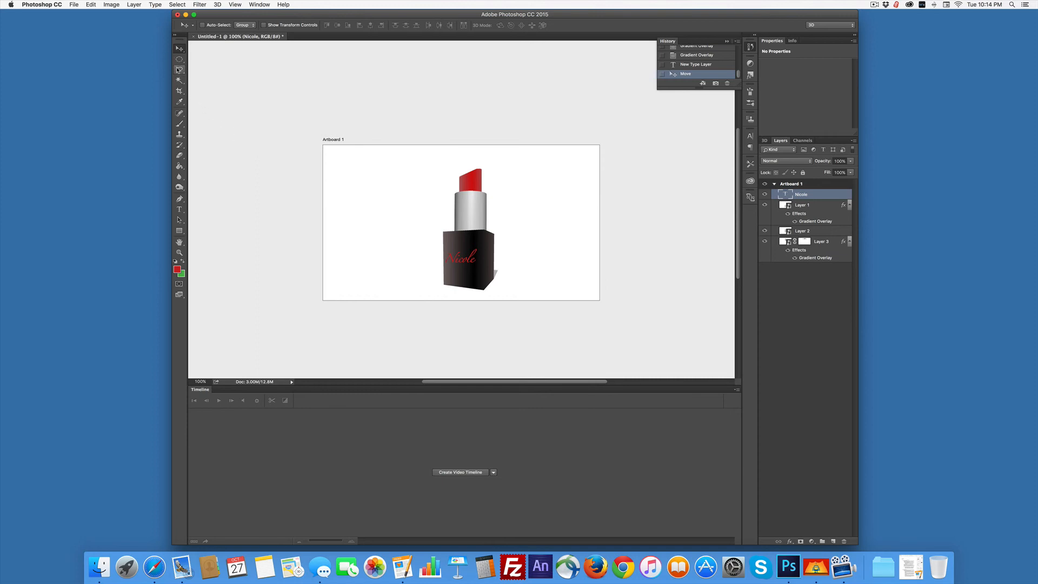
mouse_move(364, 150)
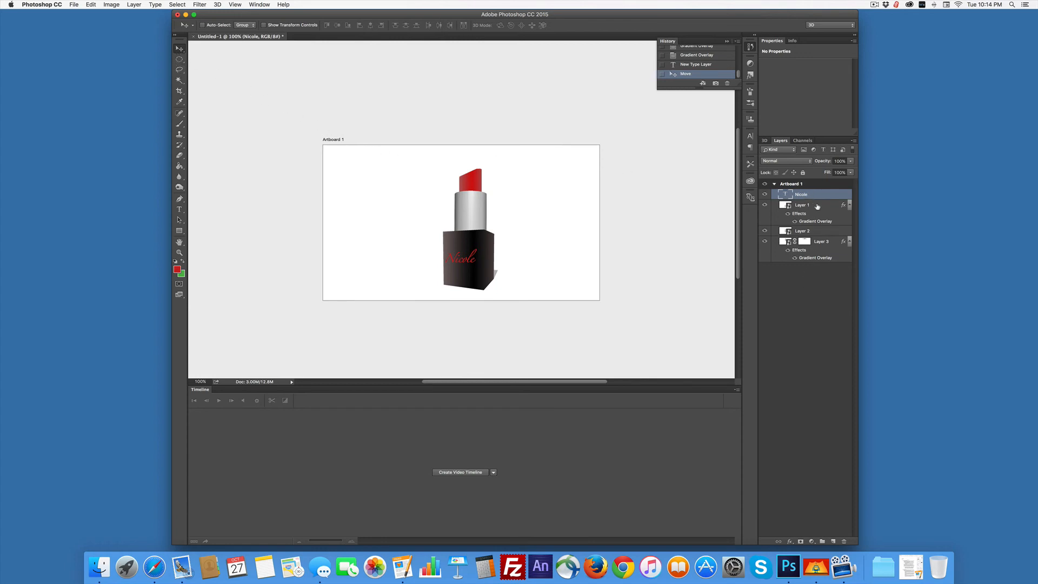
Select Layer 1 through Layer 3 and merge them into a single Layer 1.
left_click(802, 231)
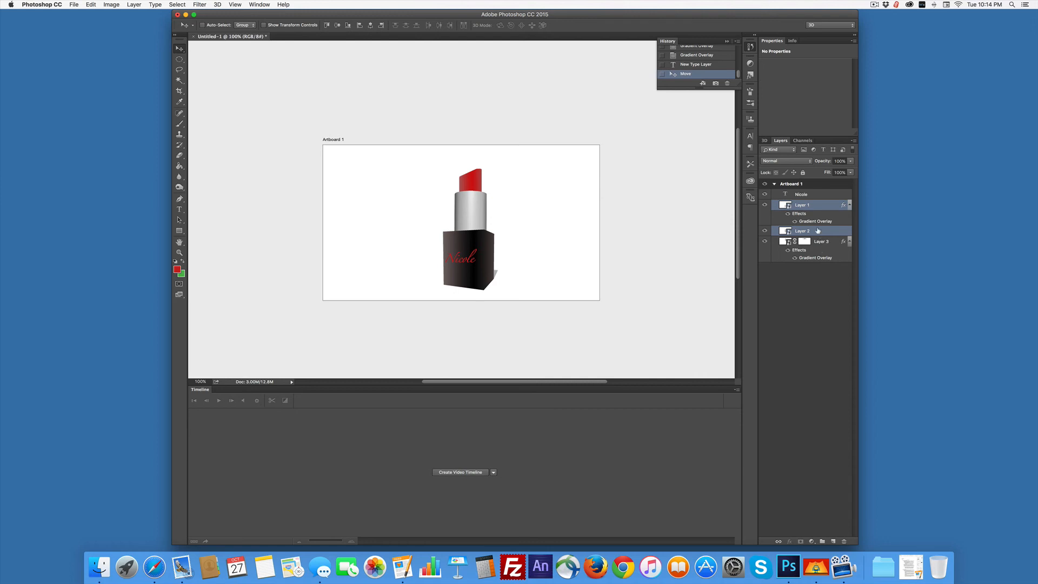
left_click(821, 242)
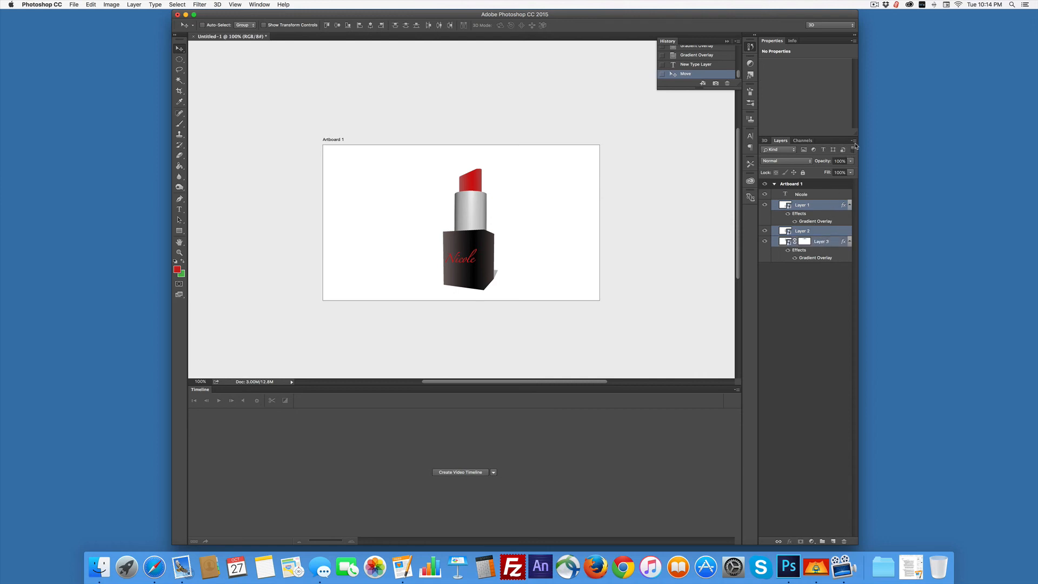
left_click(853, 141)
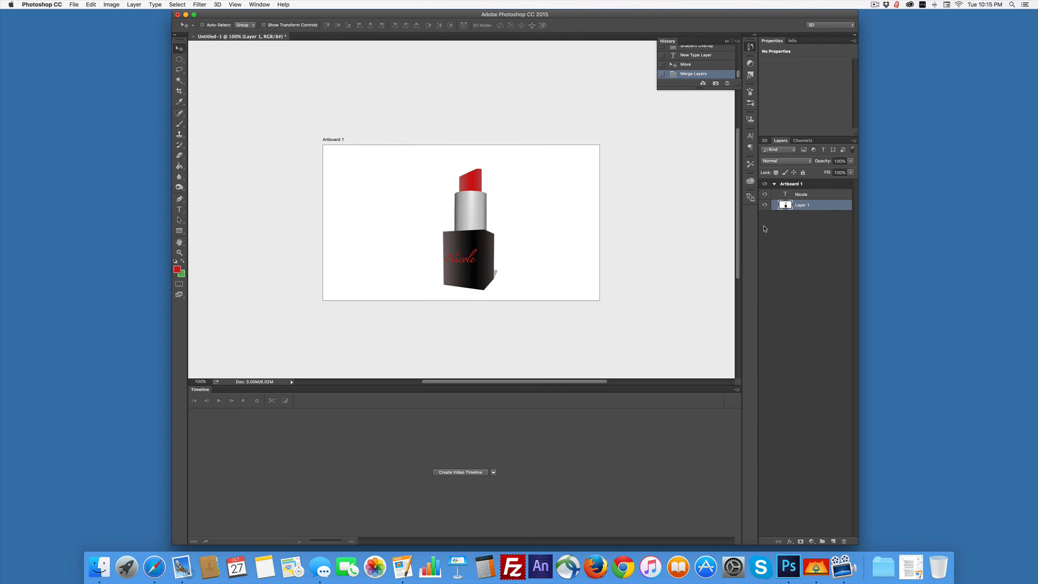
mouse_move(765, 229)
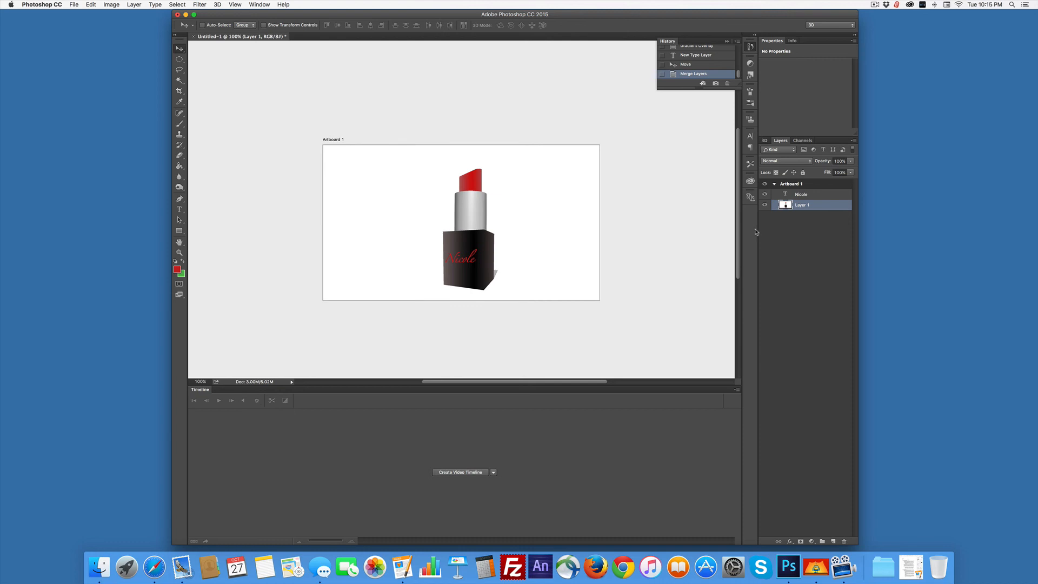